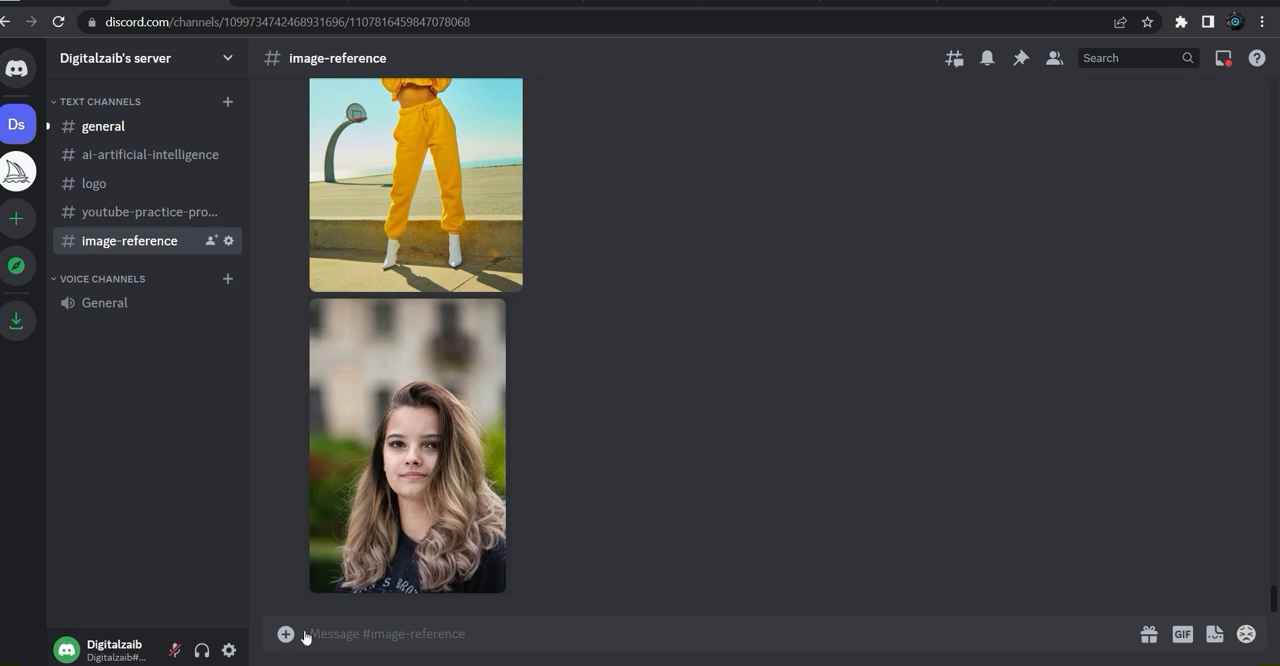
Step: Attach photo 20.jpg from Downloads > reference image to the message box
click(284, 634)
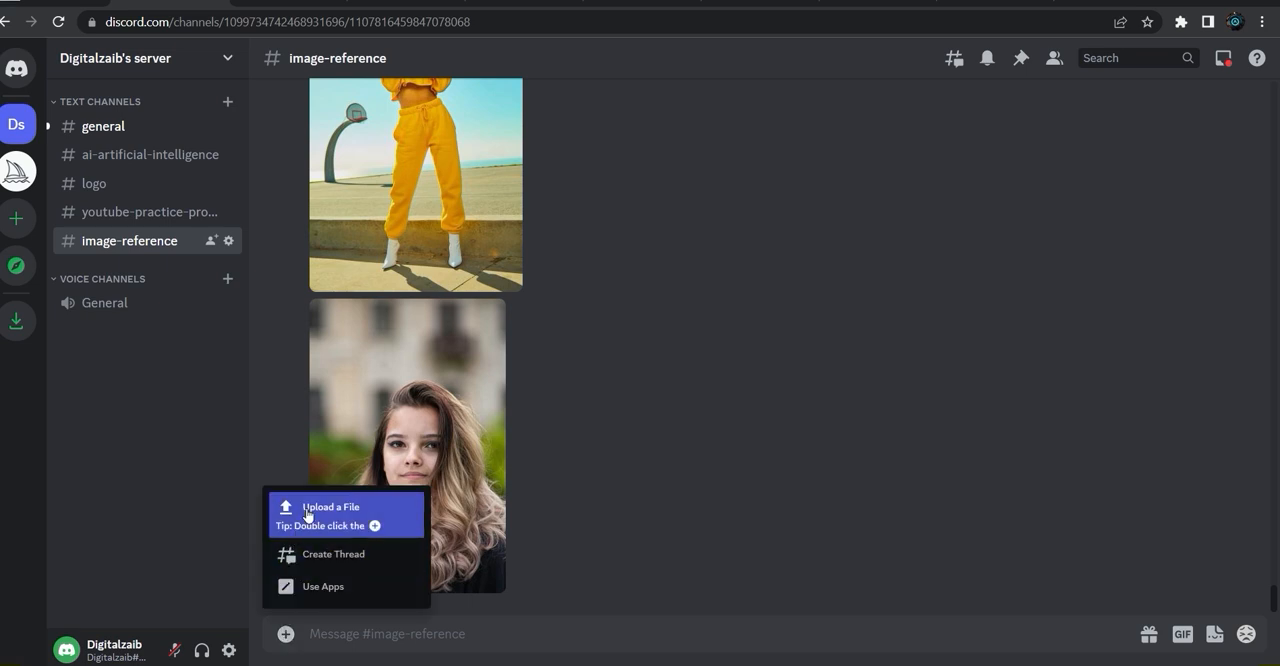
click(332, 508)
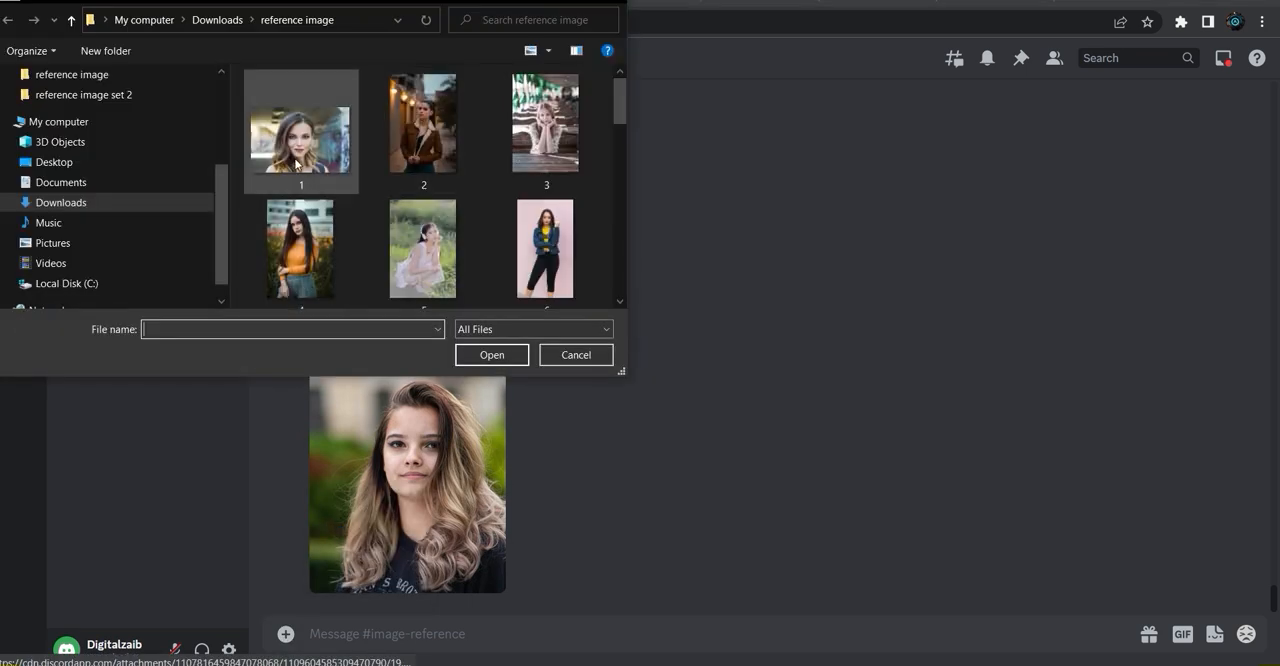
scroll(down, 3)
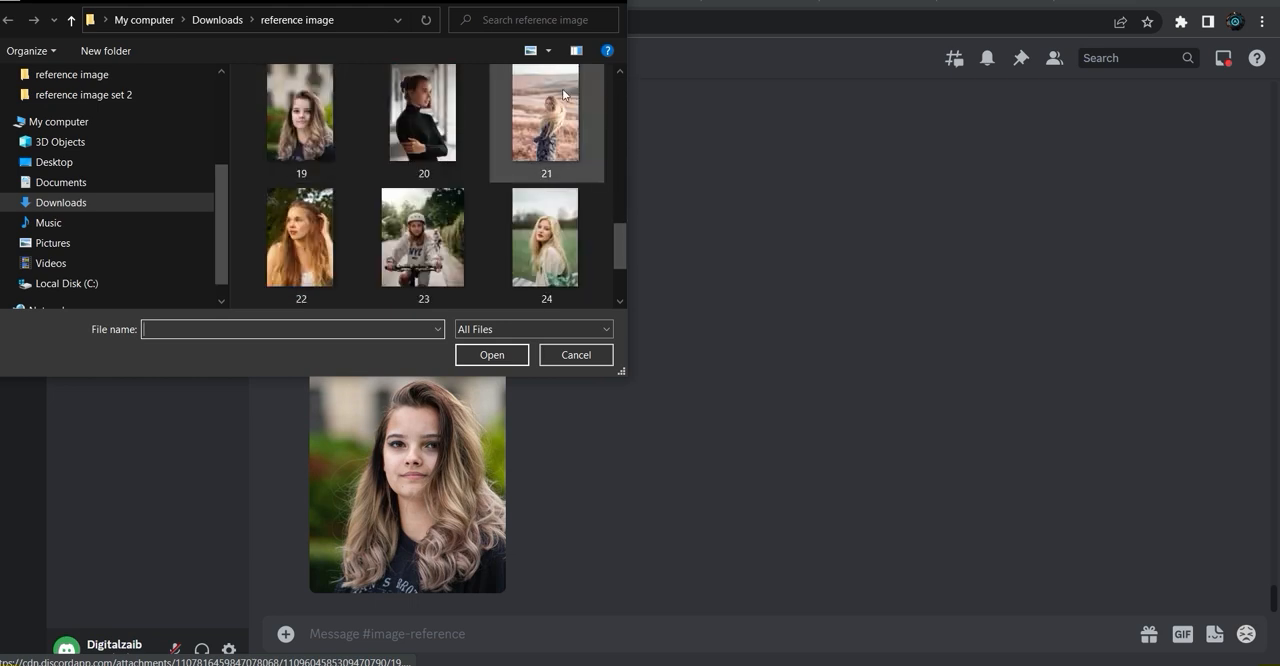
click(424, 112)
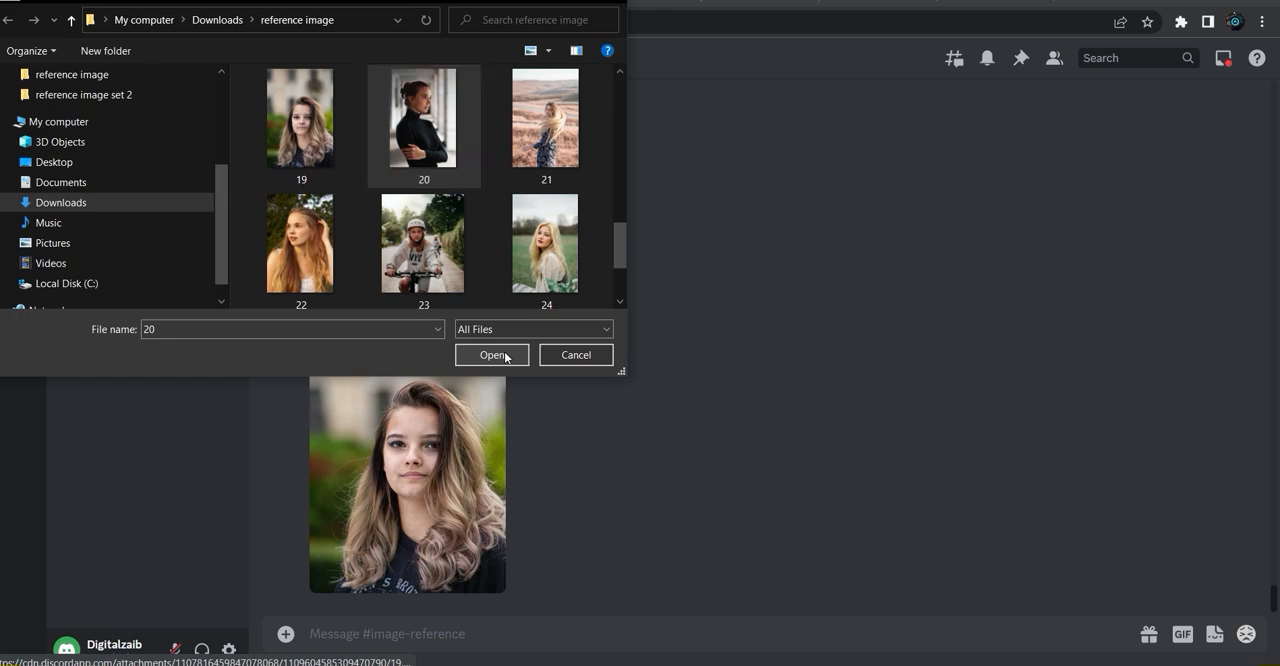
click(492, 356)
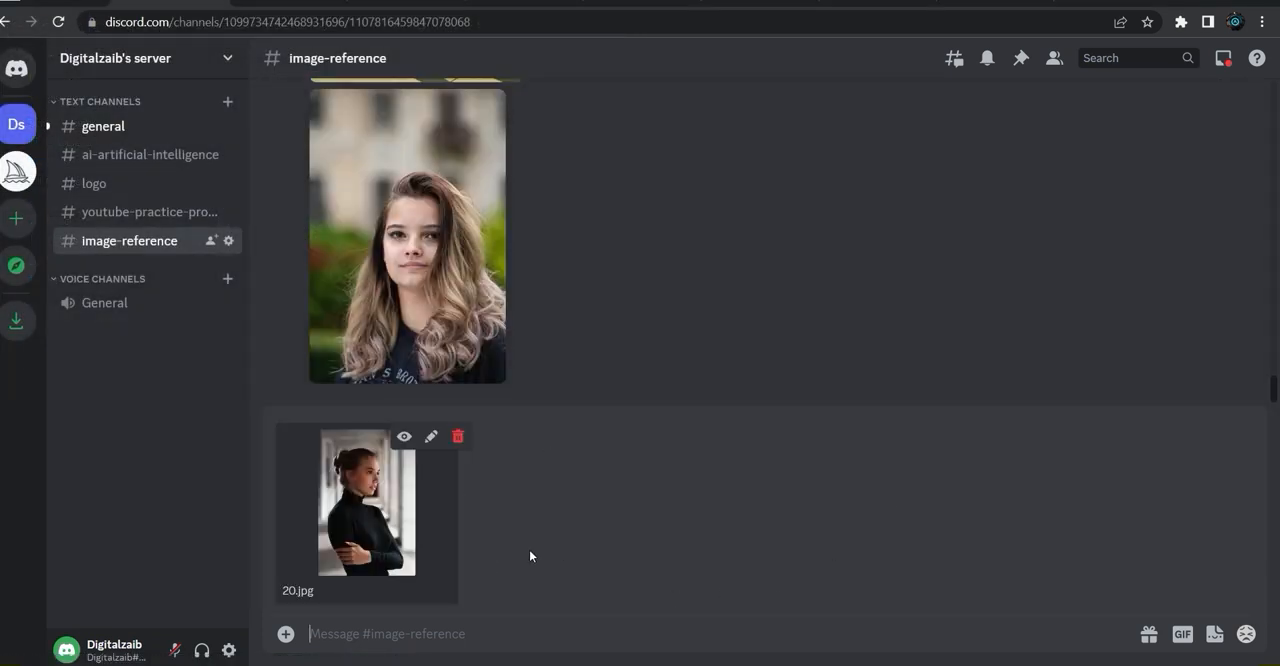
mouse_move(572, 502)
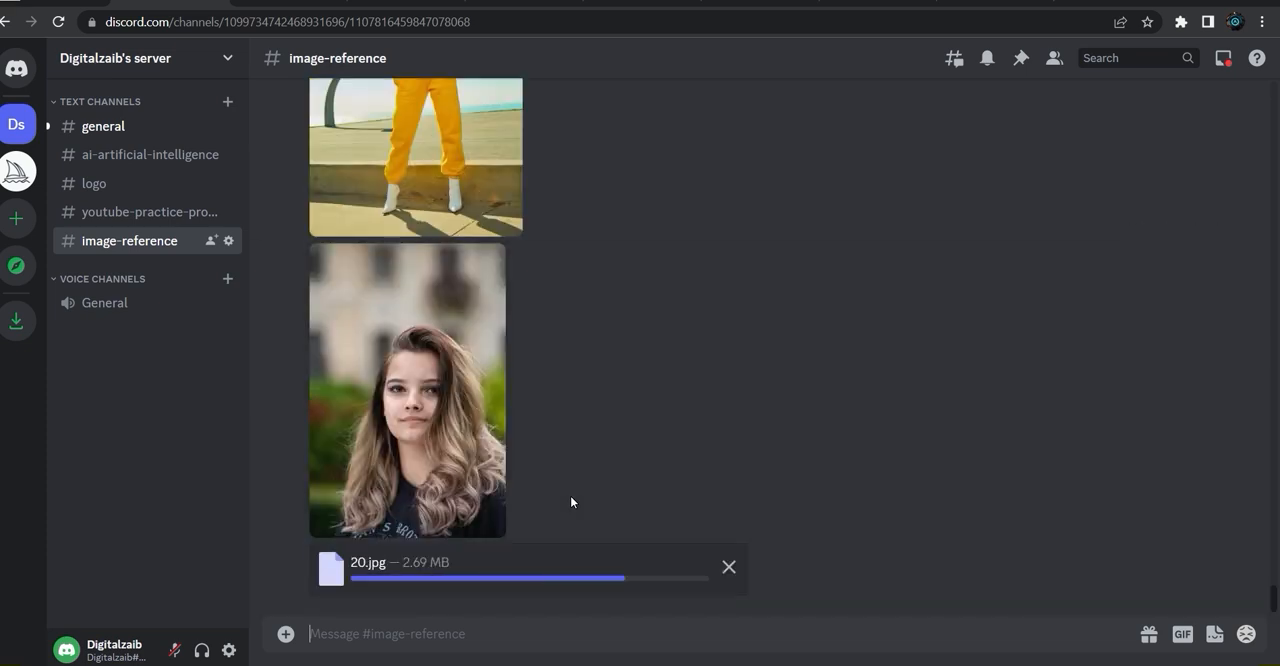
Step: Post the turtleneck photo to the channel and copy its image address
key(Enter)
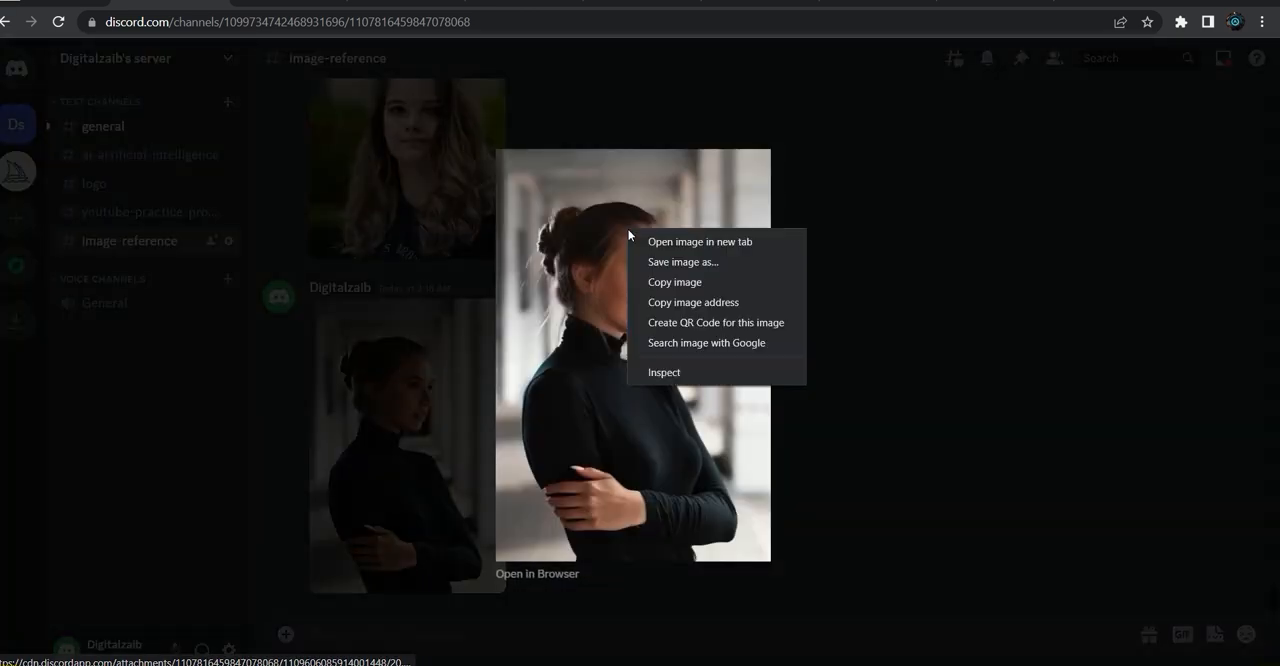
mouse_move(714, 302)
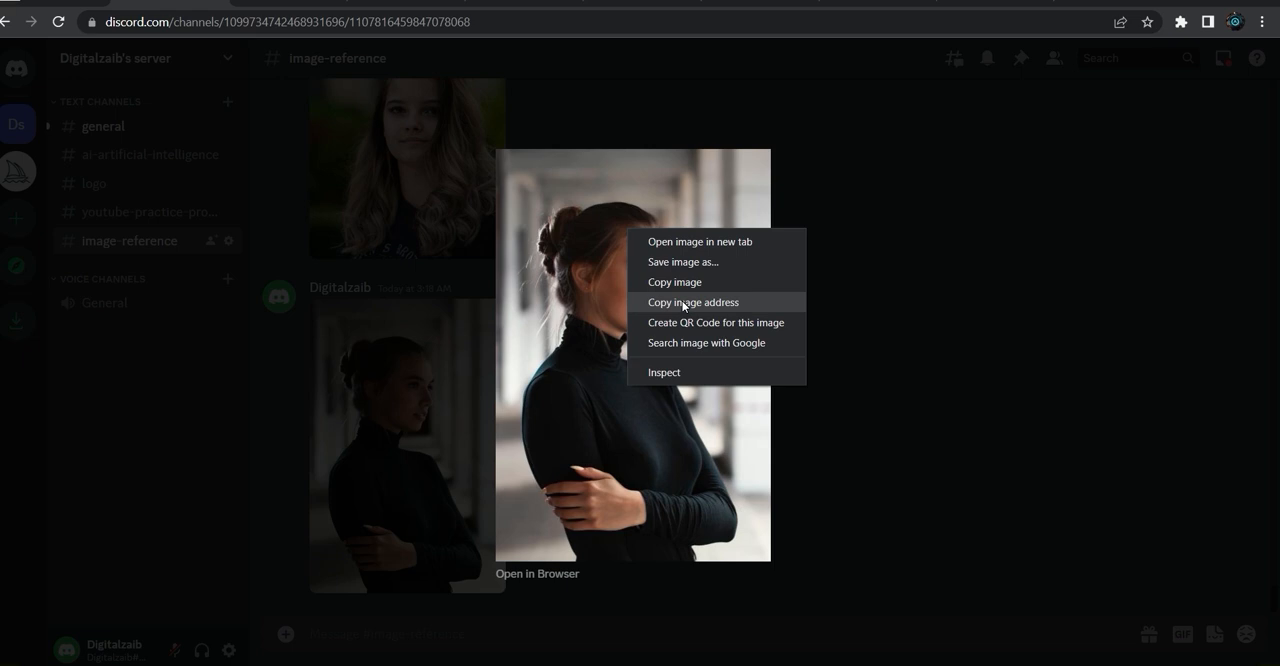
click(692, 302)
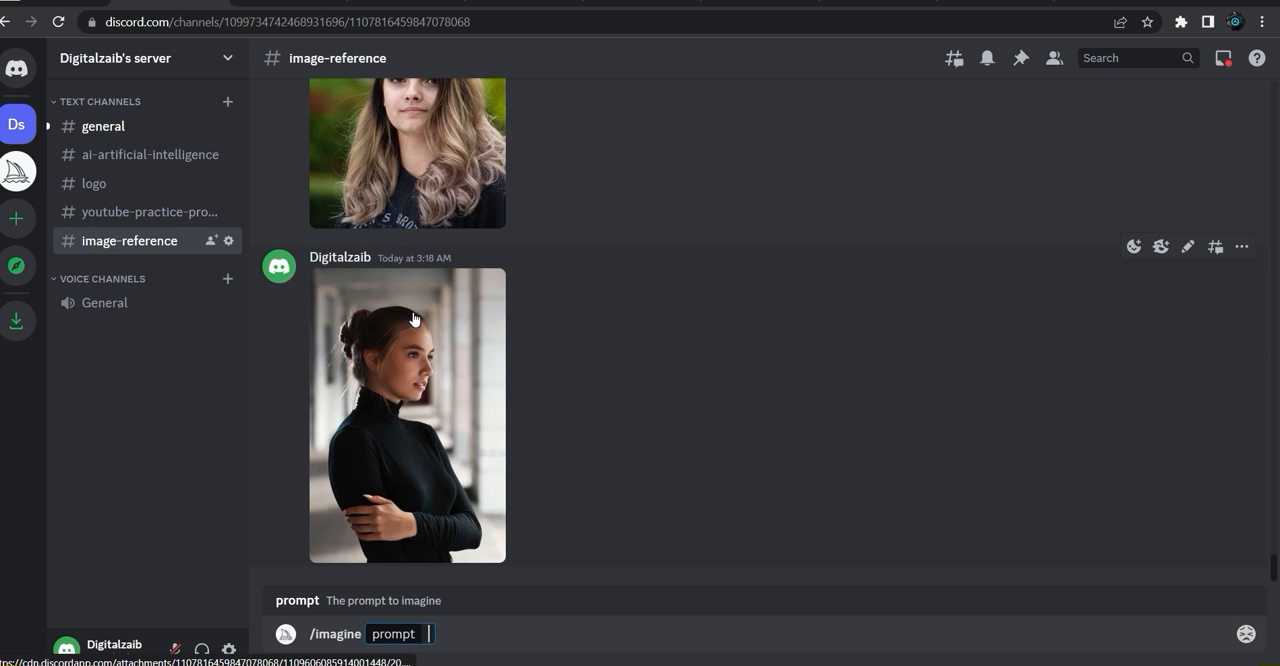
Step: Submit an /imagine prompt with the 20.jpg link plus the pink-hat woman, wet-on-wet, dark cyan description
text(https://media.discordapp.net/attachments/1107816459847078068/1109606085914001448/20.jpg?width=407&height=612)
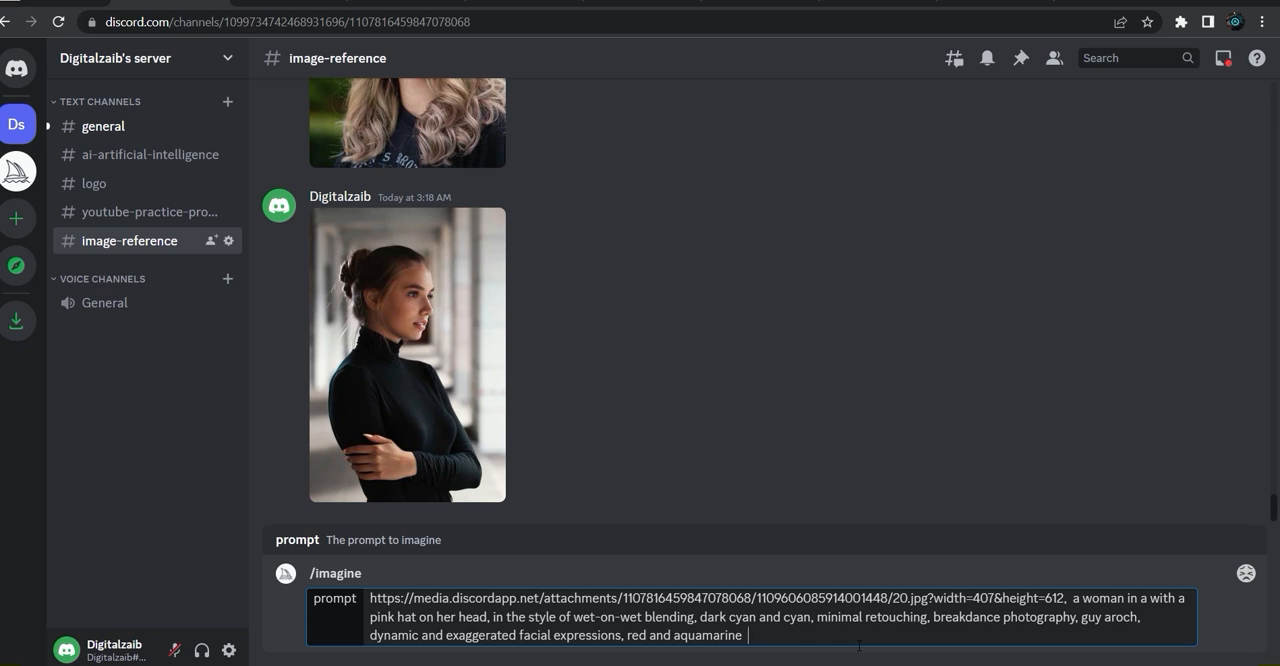
key(Enter)
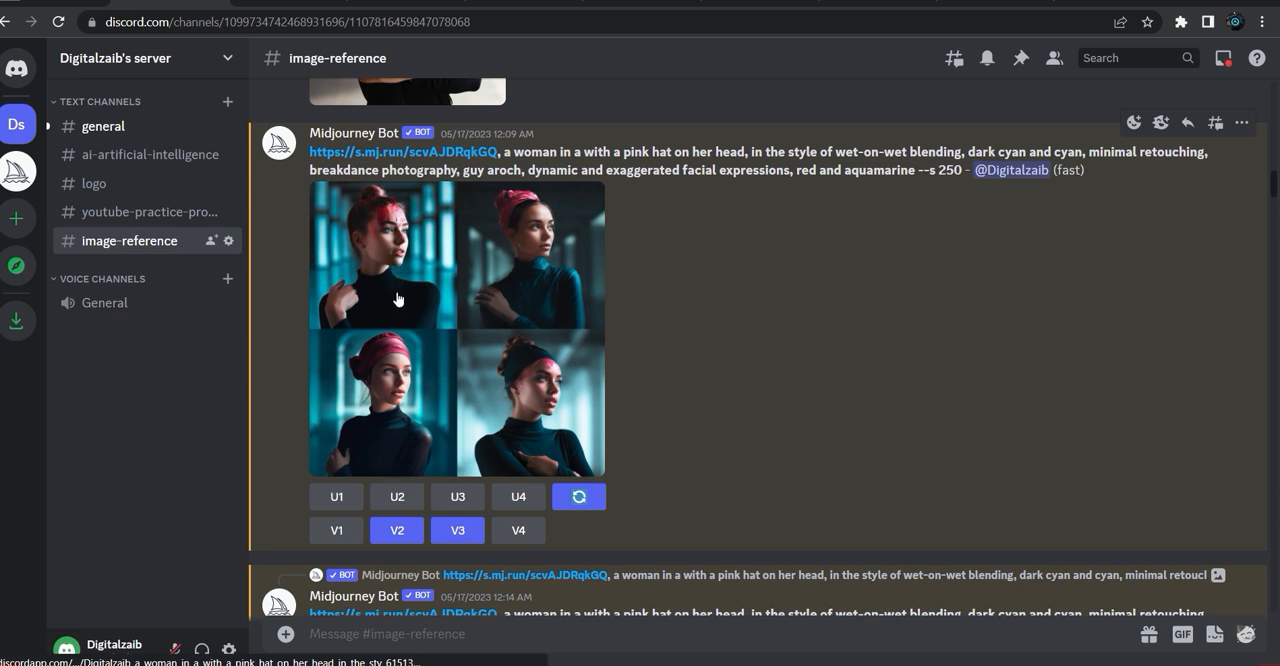
mouse_move(480, 398)
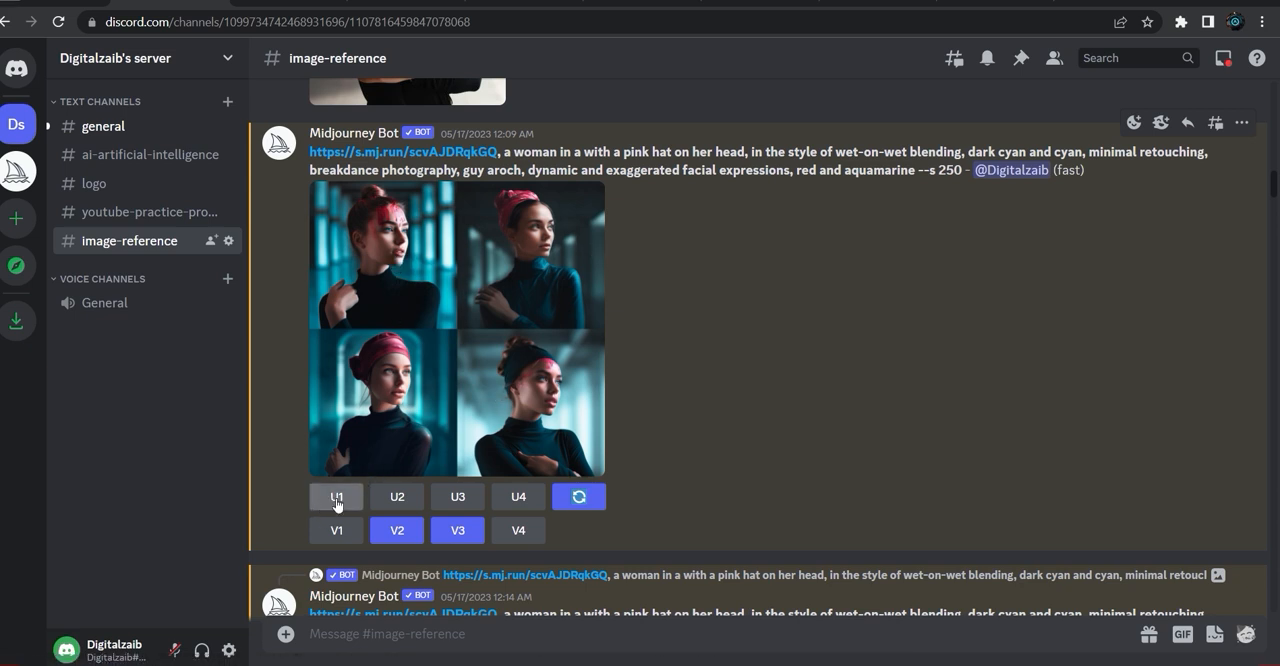
mouse_move(330, 512)
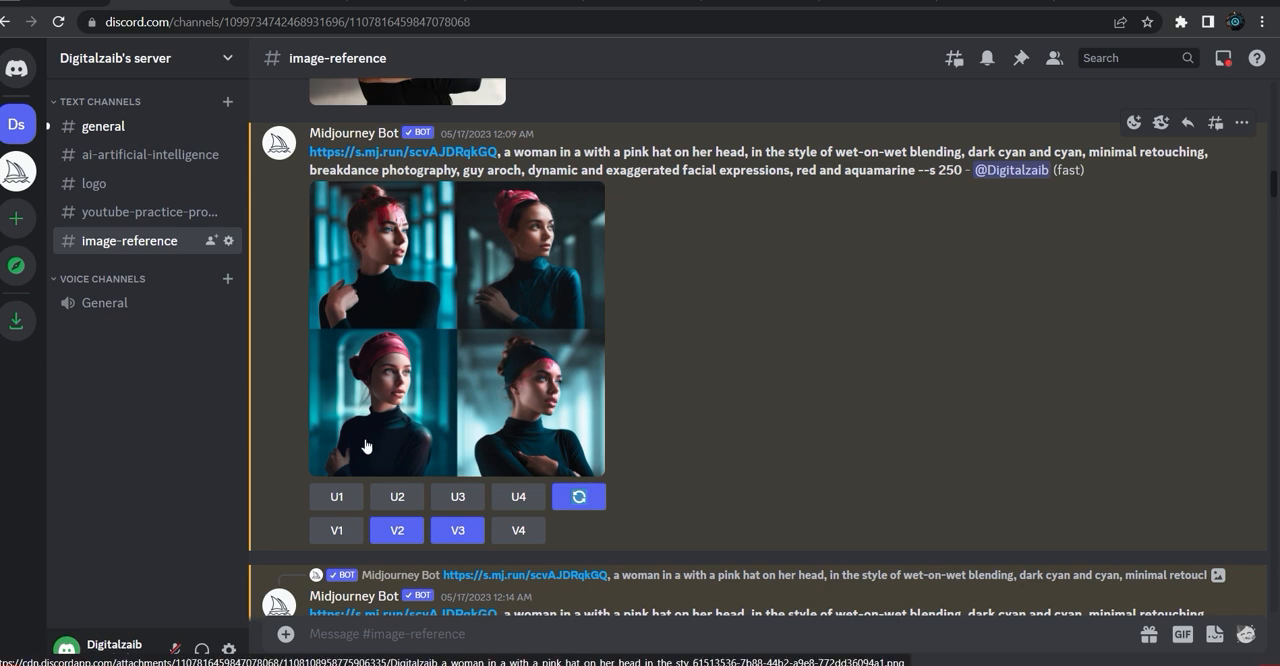
mouse_move(418, 382)
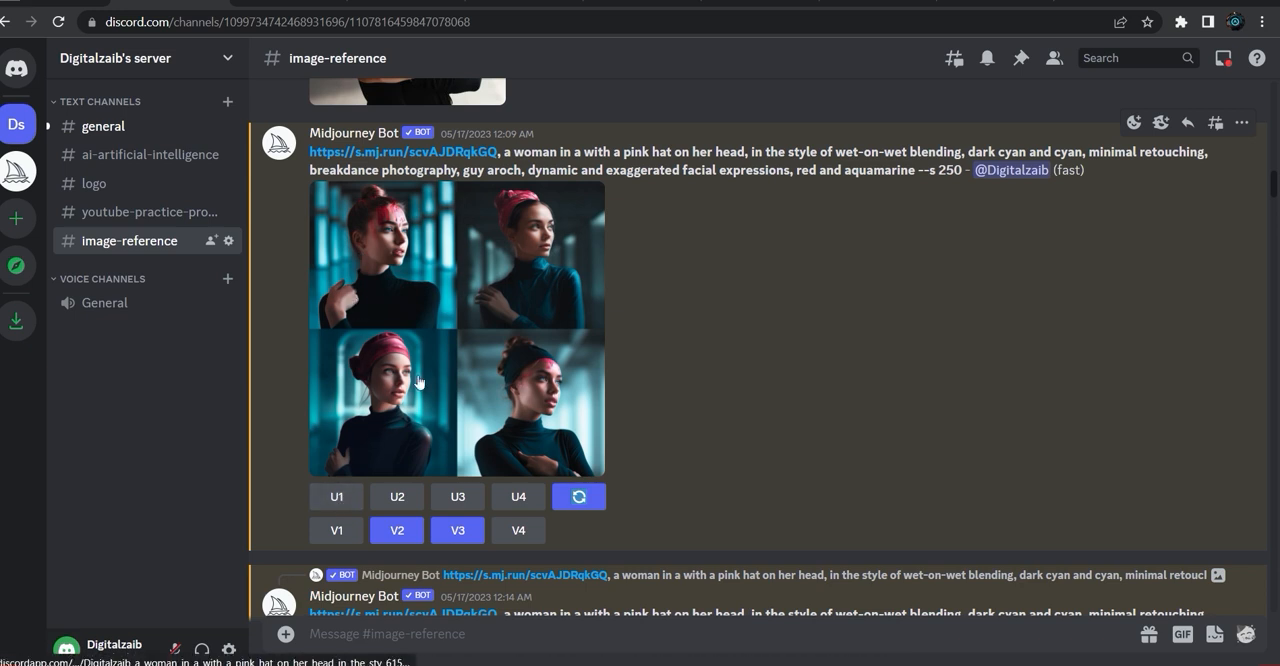
mouse_move(322, 490)
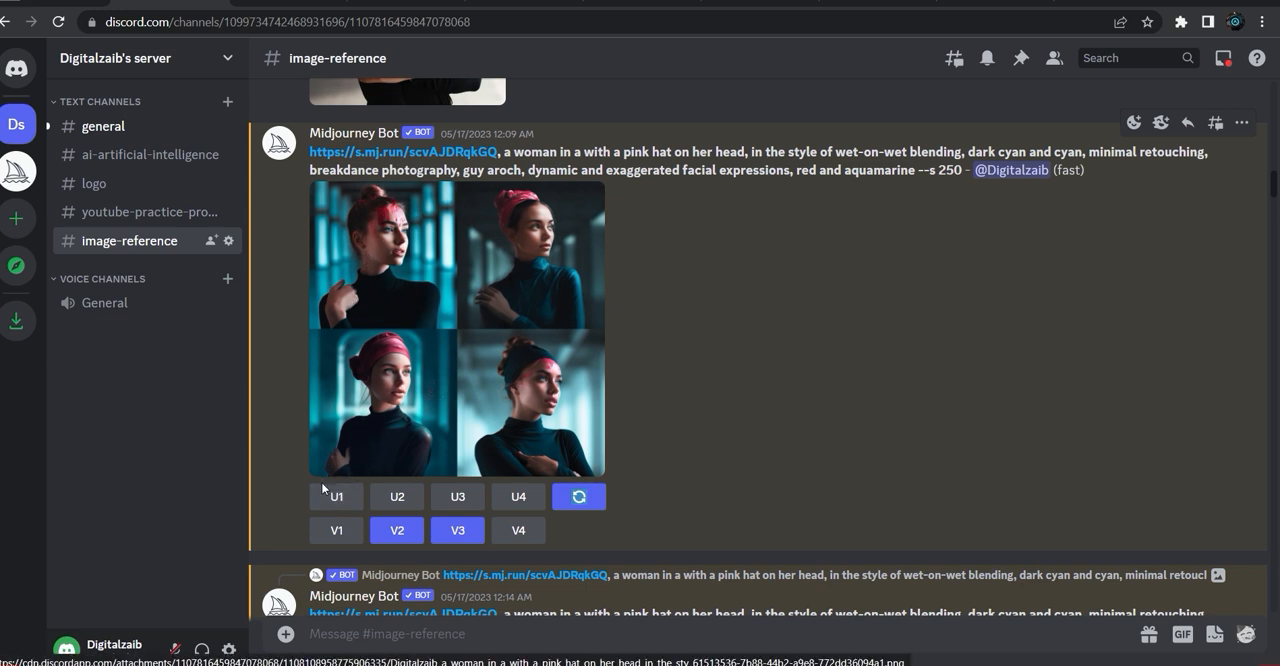
mouse_move(538, 388)
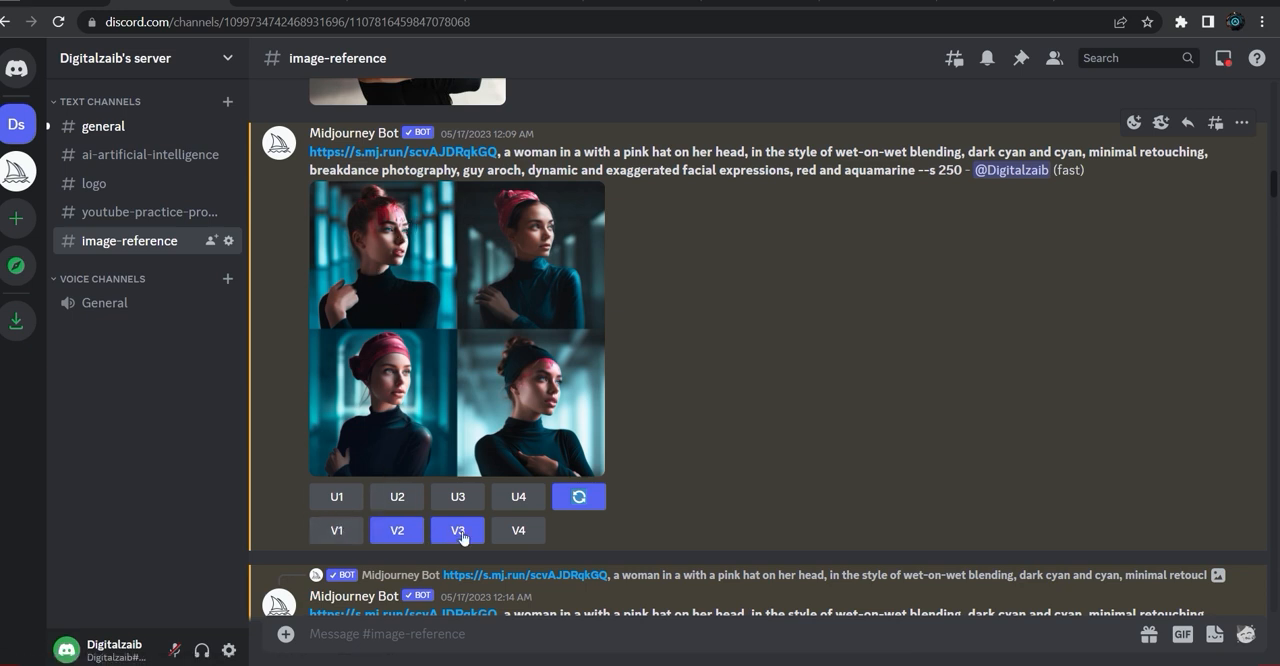
mouse_move(344, 456)
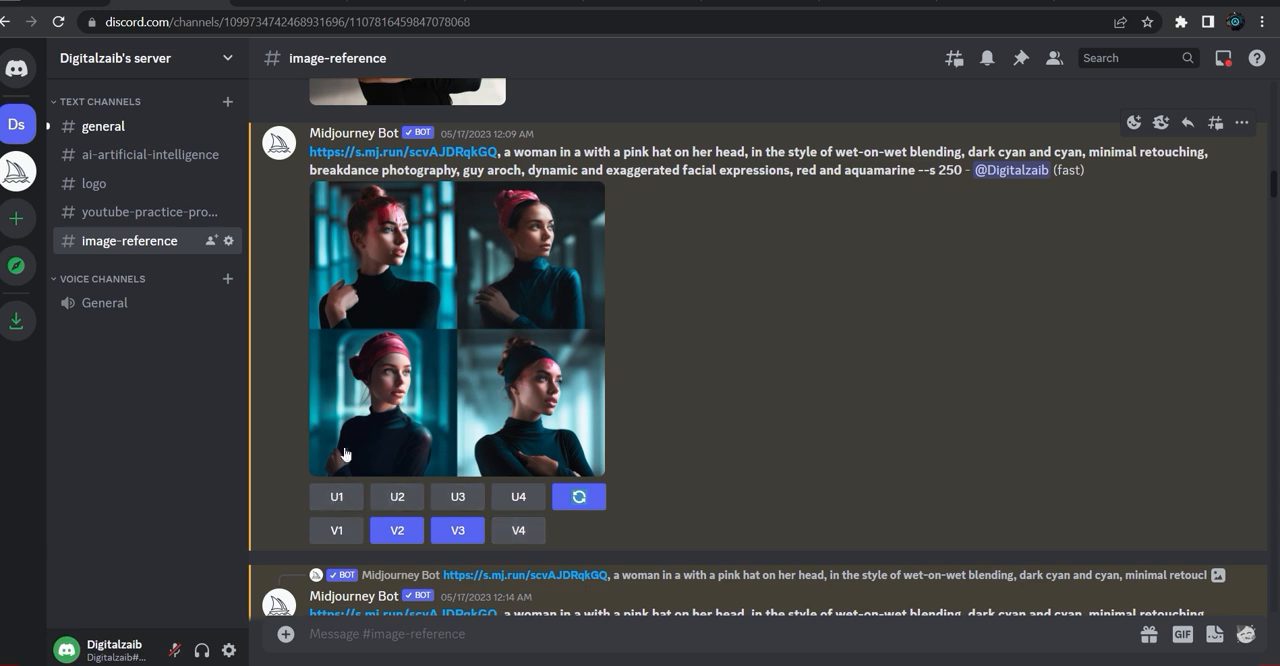
mouse_move(364, 222)
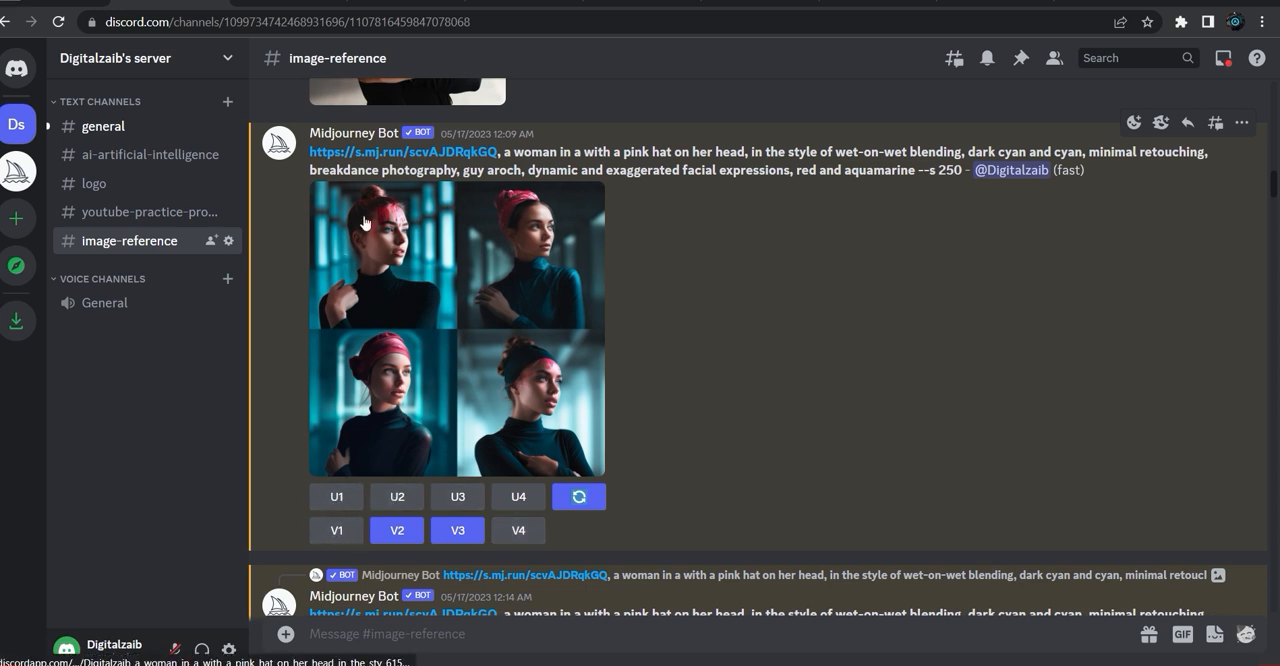
mouse_move(796, 300)
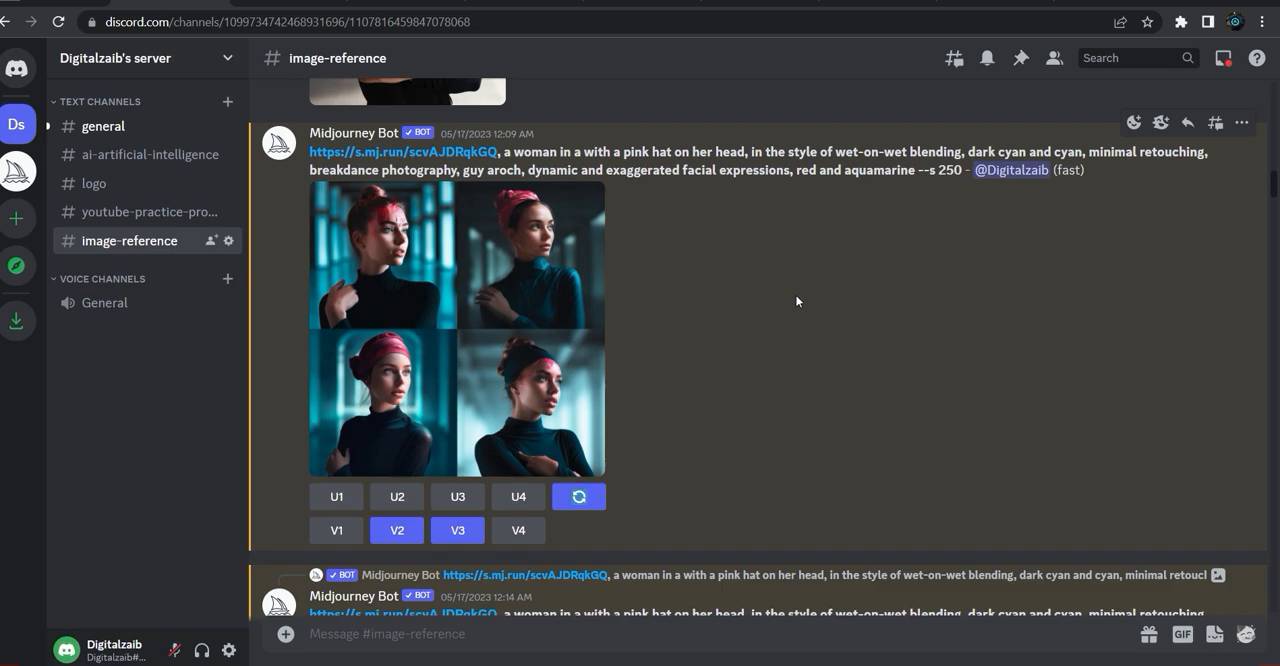
click(458, 330)
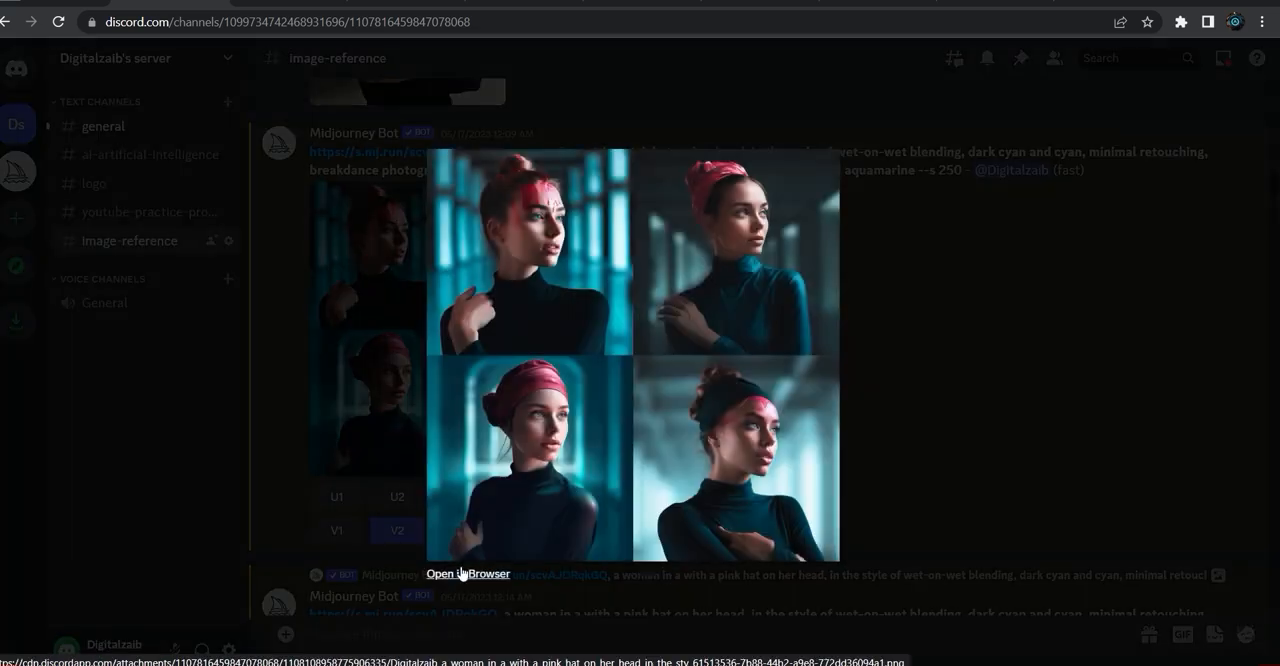
click(468, 572)
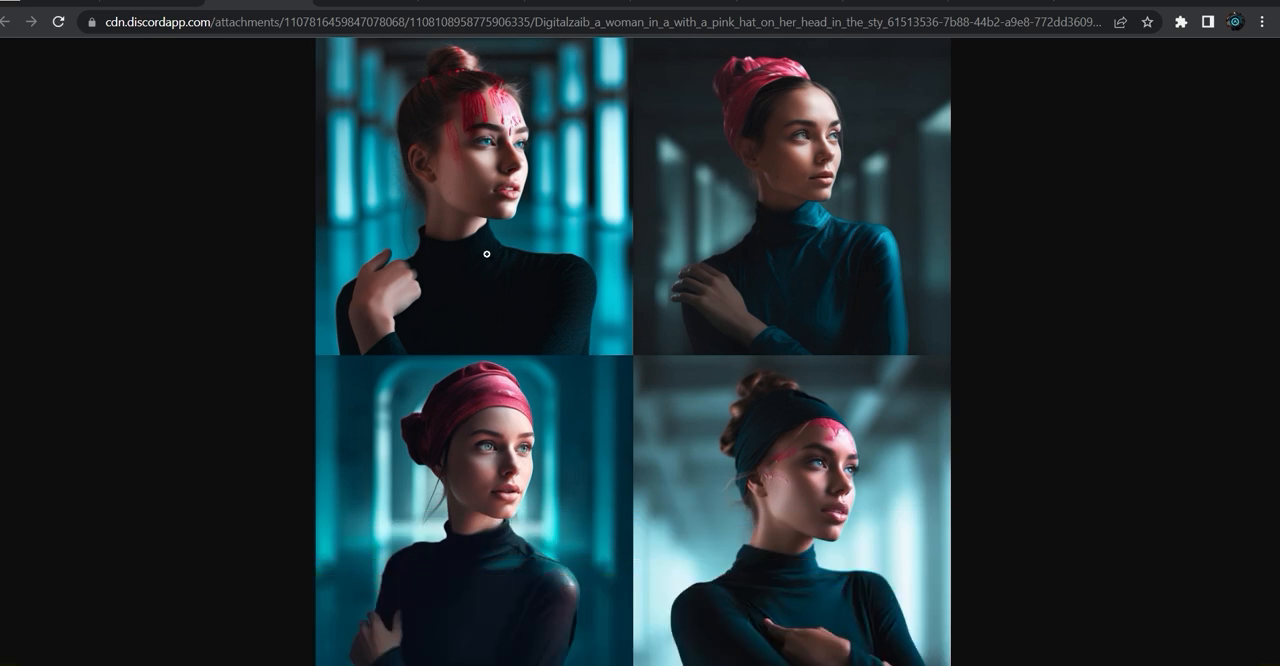
mouse_move(1000, 238)
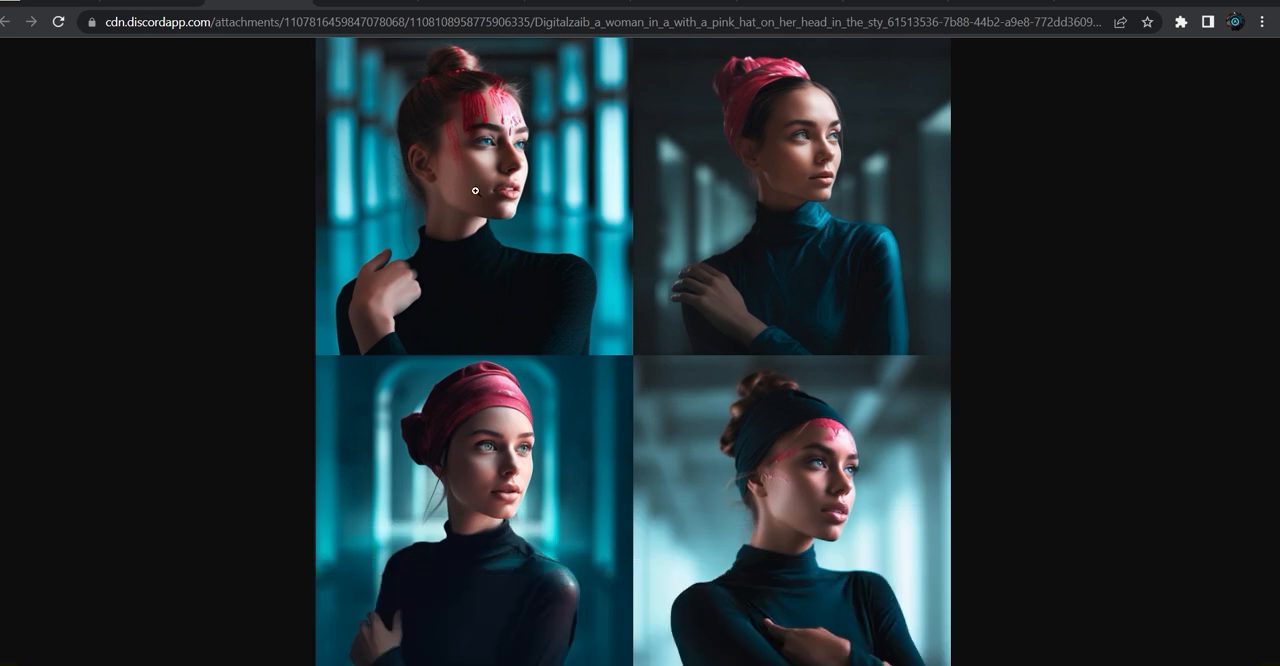
click(8, 20)
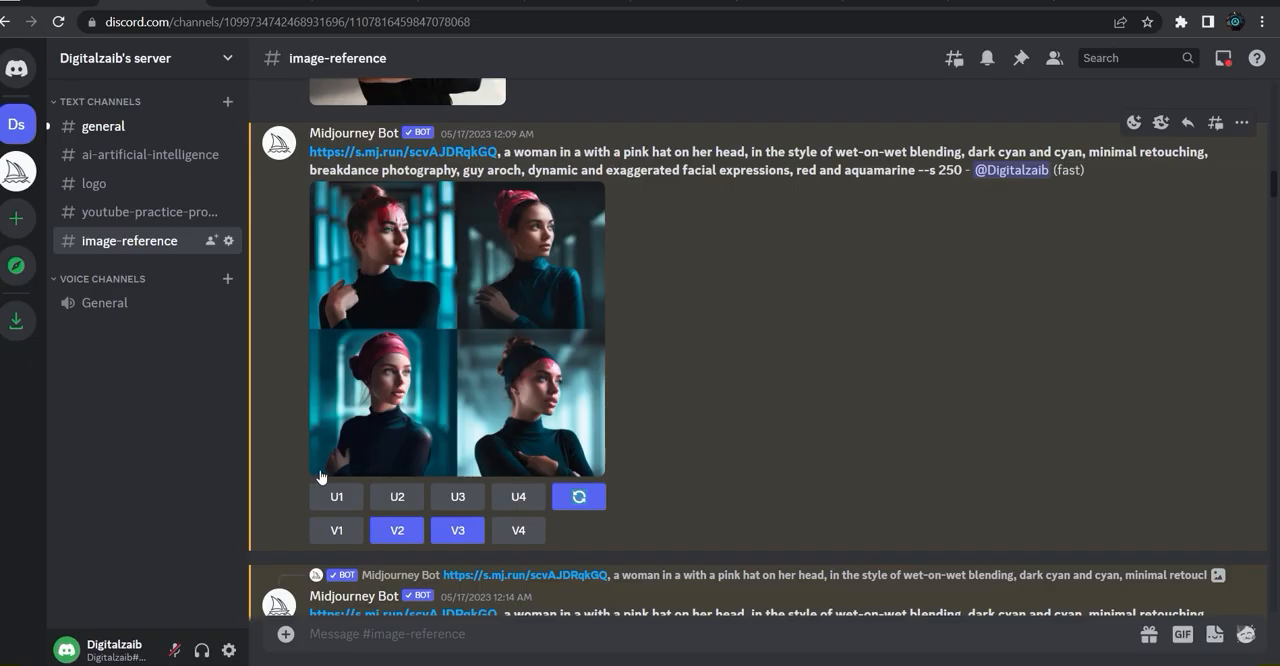
mouse_move(372, 408)
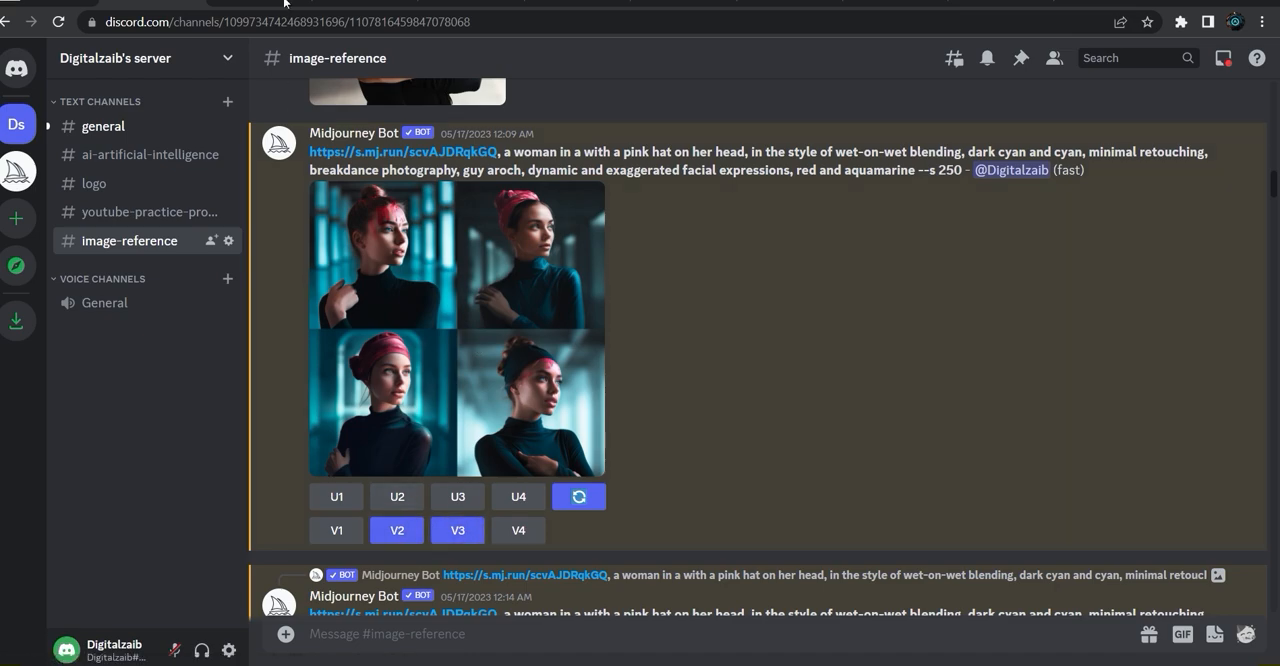
click(458, 330)
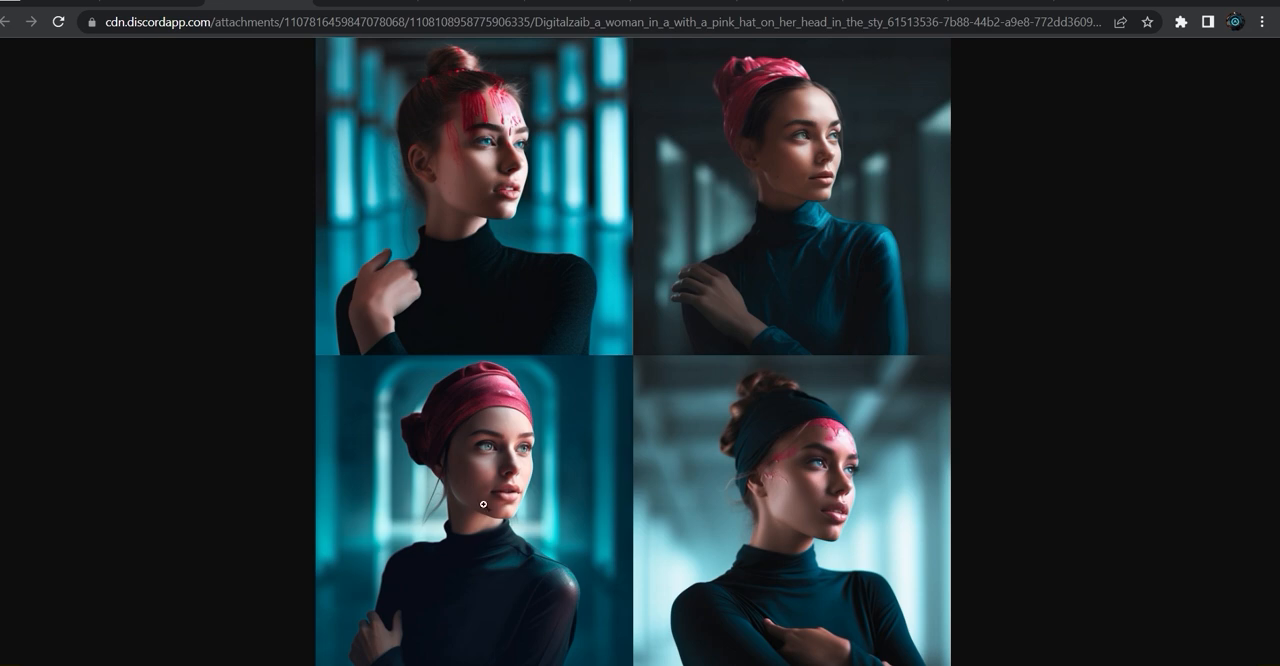
click(8, 22)
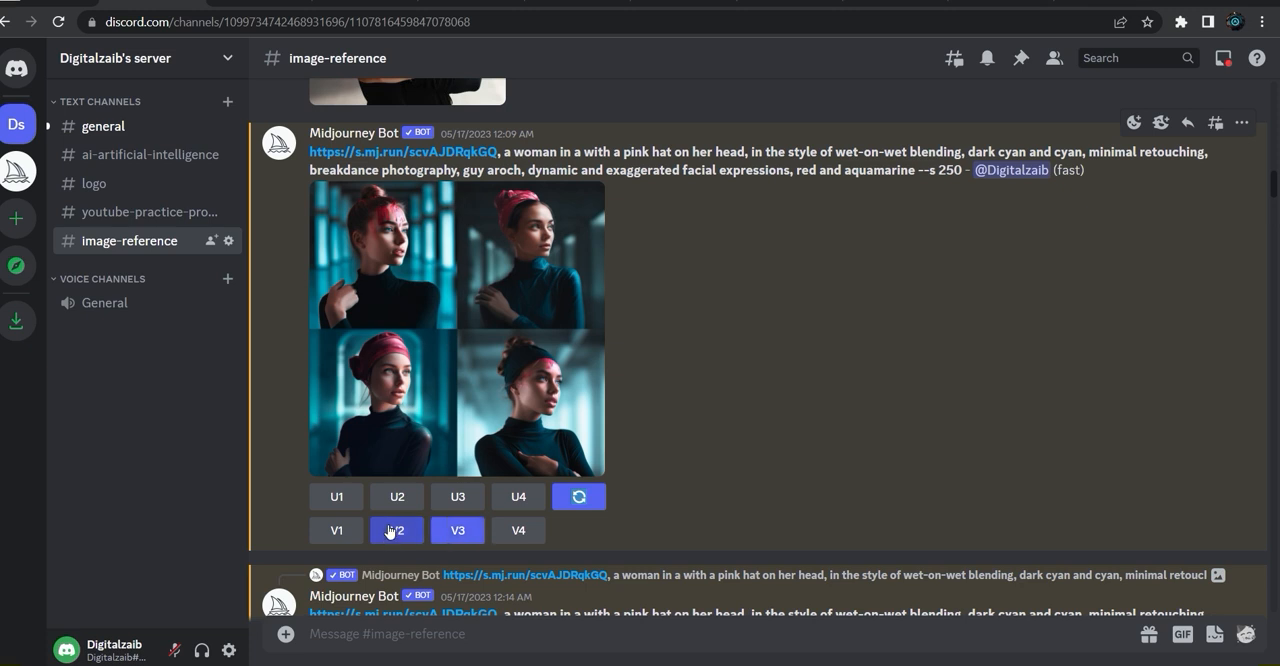
Step: View the first variations grid of the pink-hat woman at full size in the browser
click(396, 530)
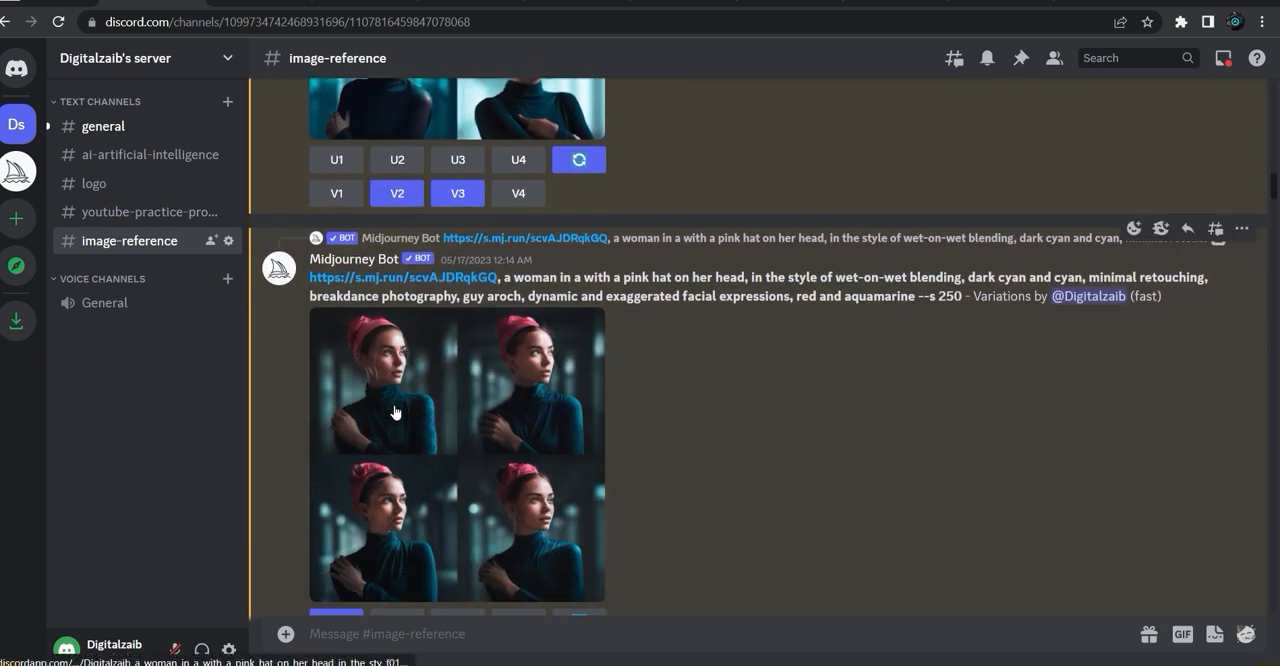
scroll(down, 3)
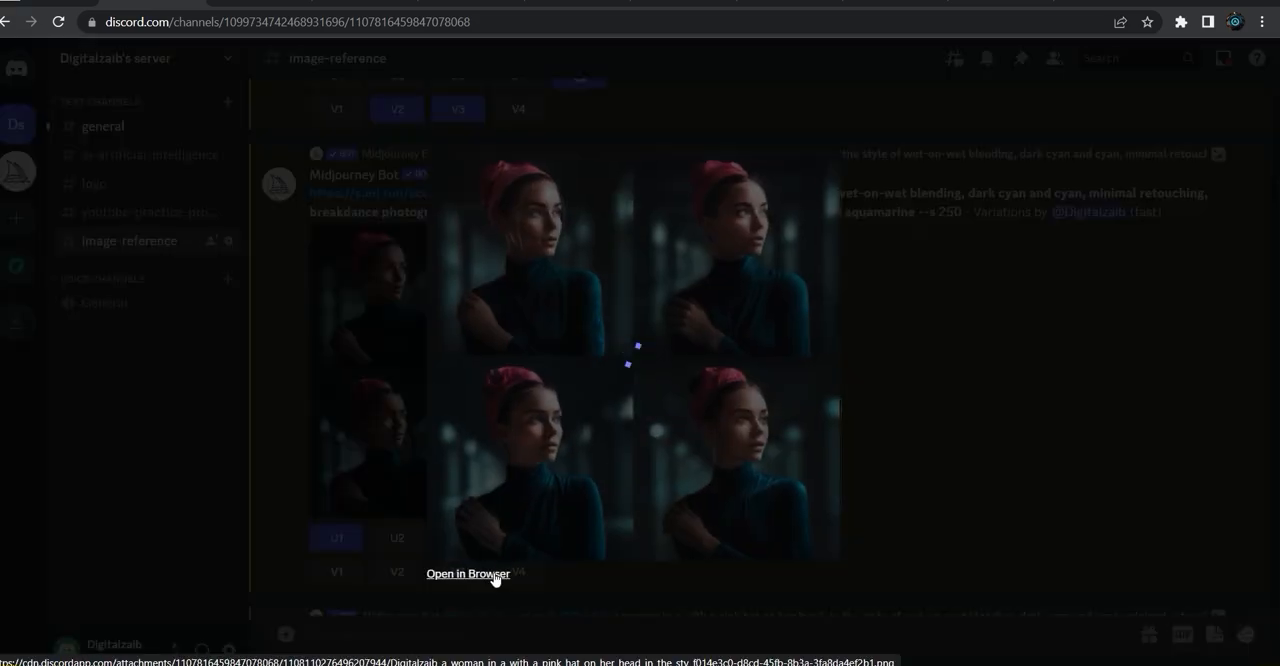
click(468, 572)
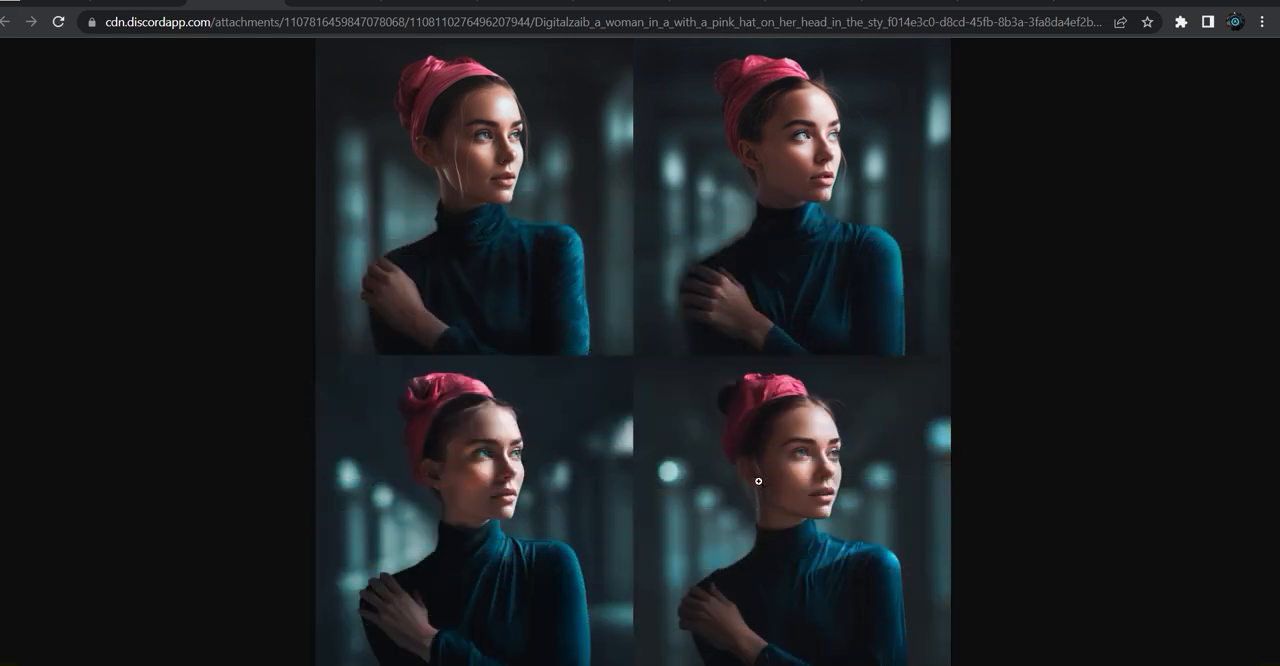
click(8, 22)
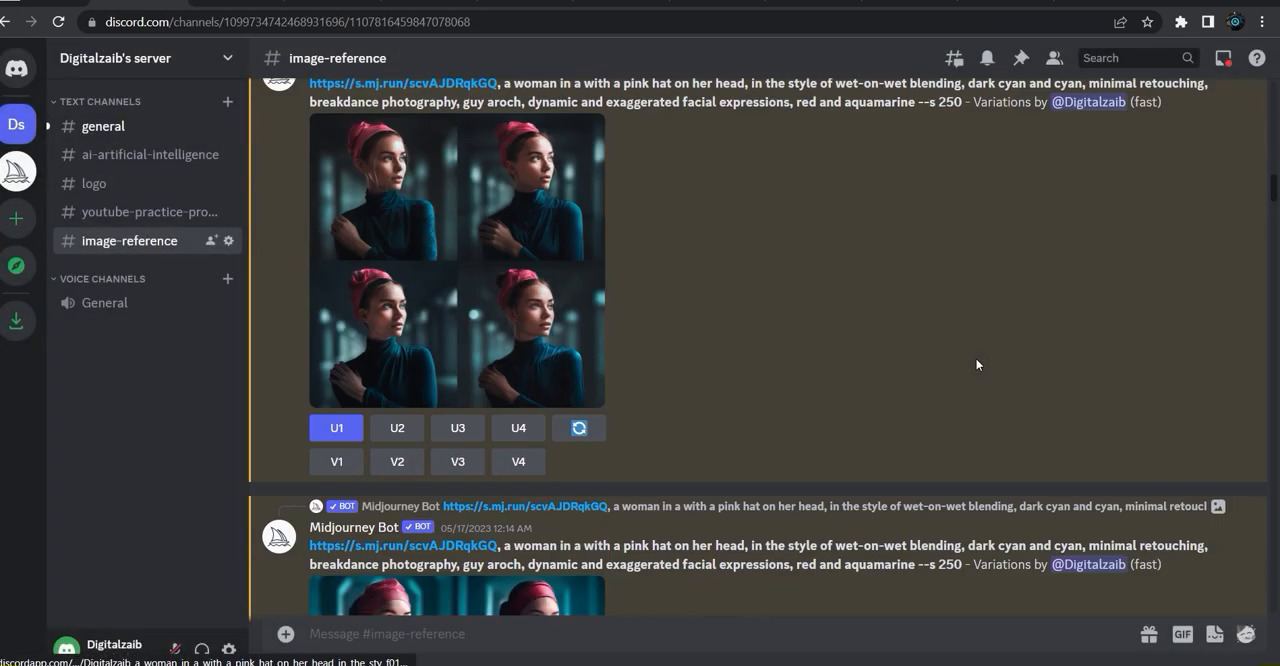
Step: View the teal-background variations full size, then show the darker-background set
scroll(down, 3)
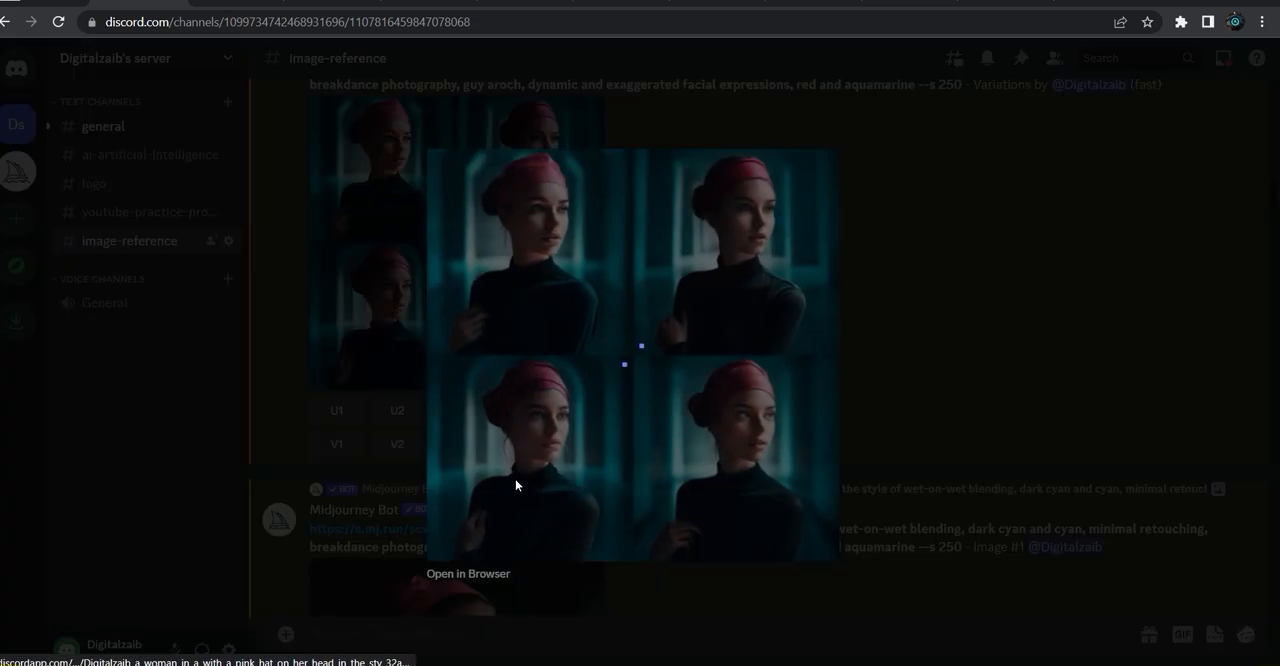
click(468, 572)
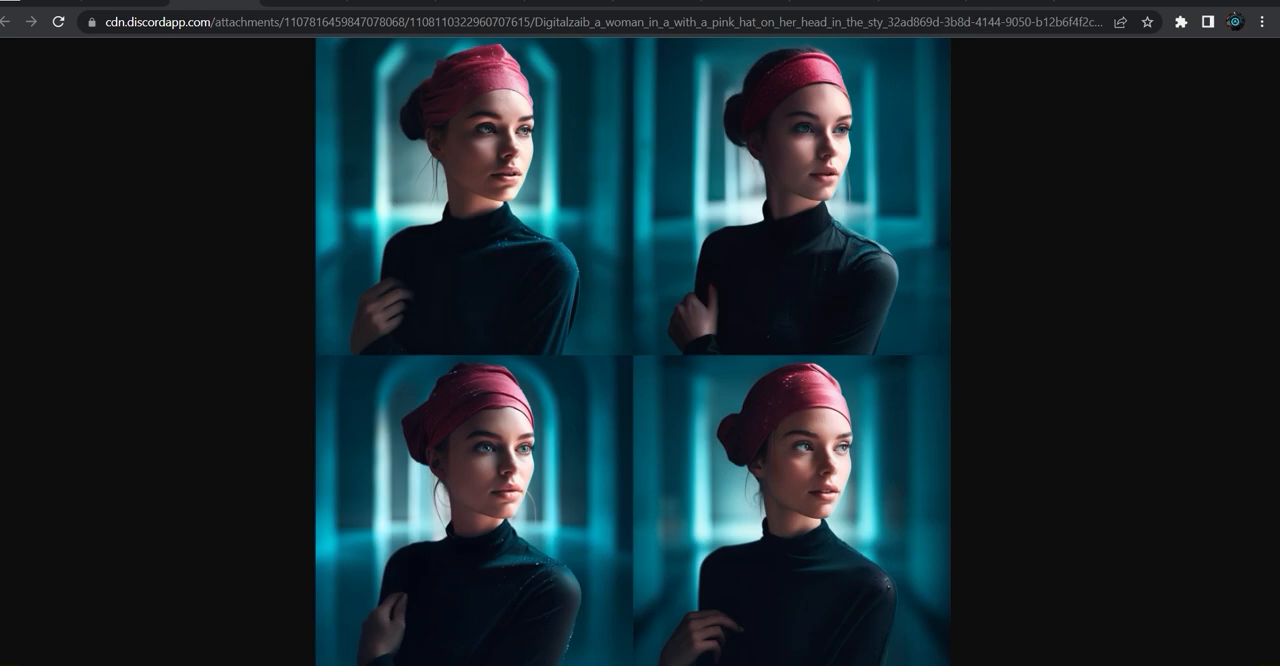
mouse_move(188, 4)
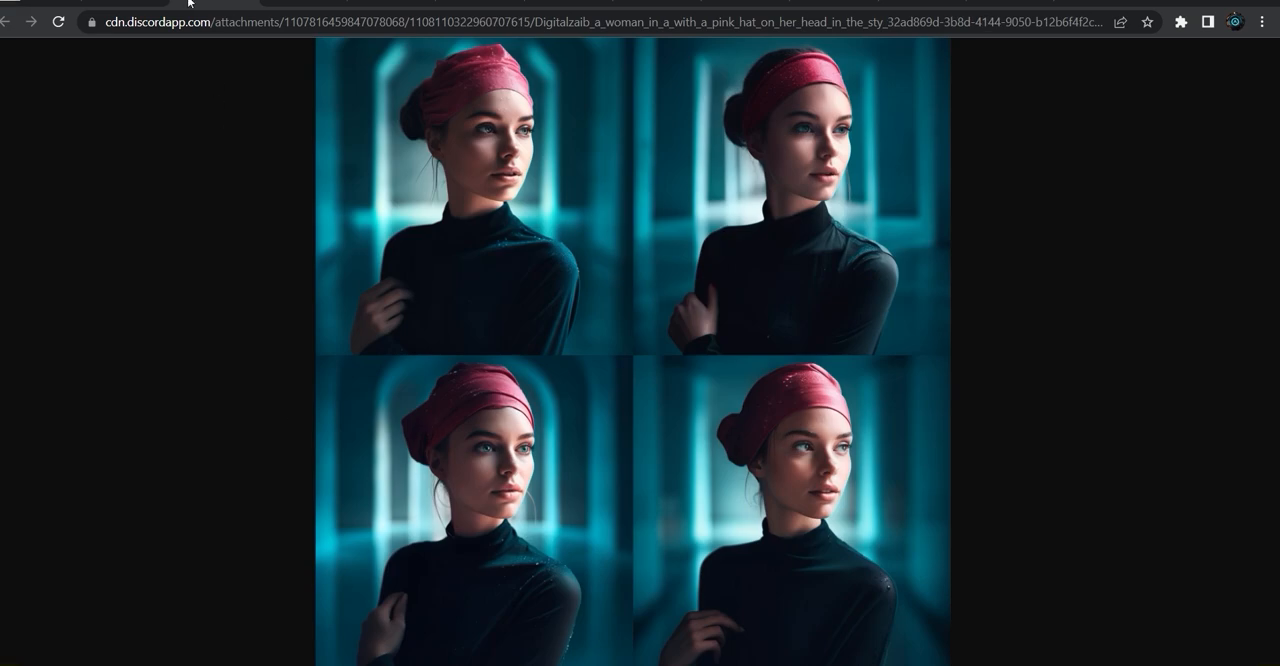
click(8, 22)
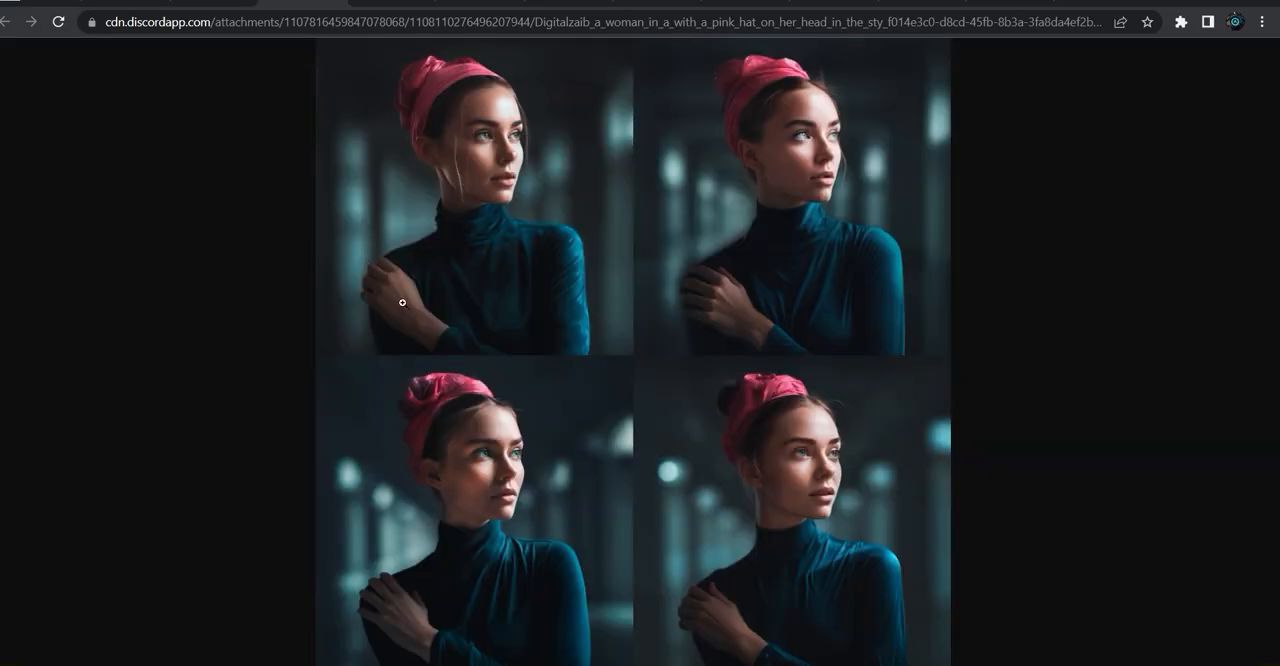
Step: Return to the channel and view the darker-background variations full size
click(8, 20)
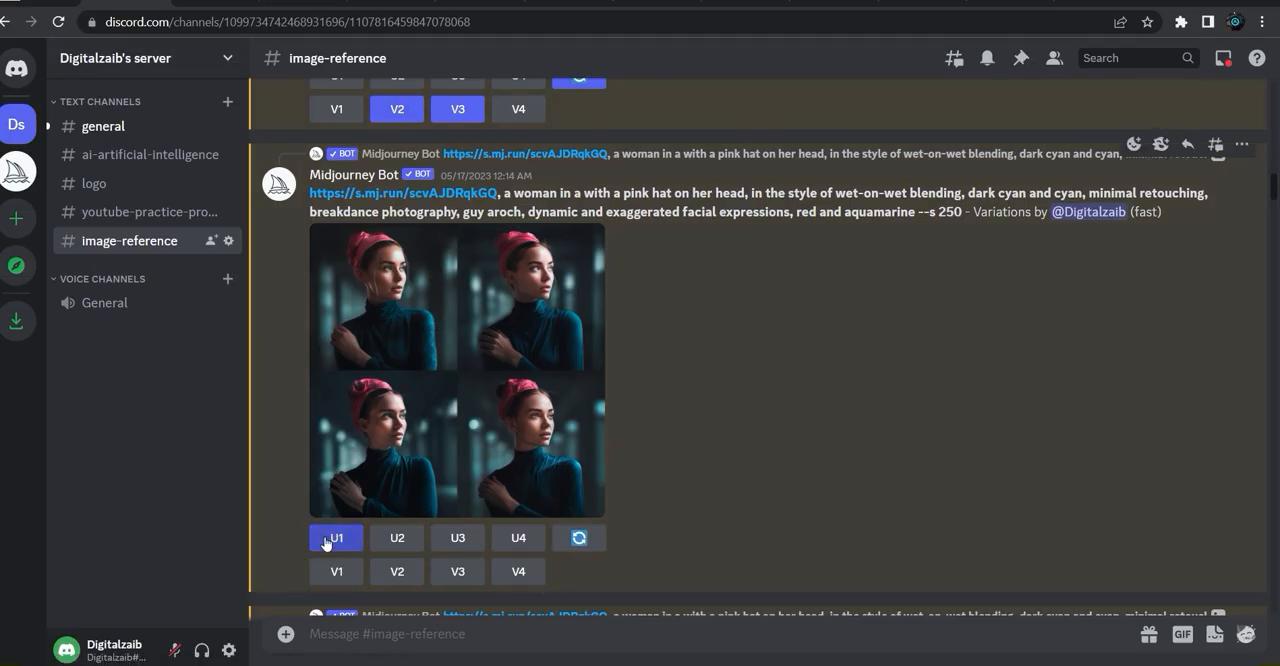
scroll(down, 3)
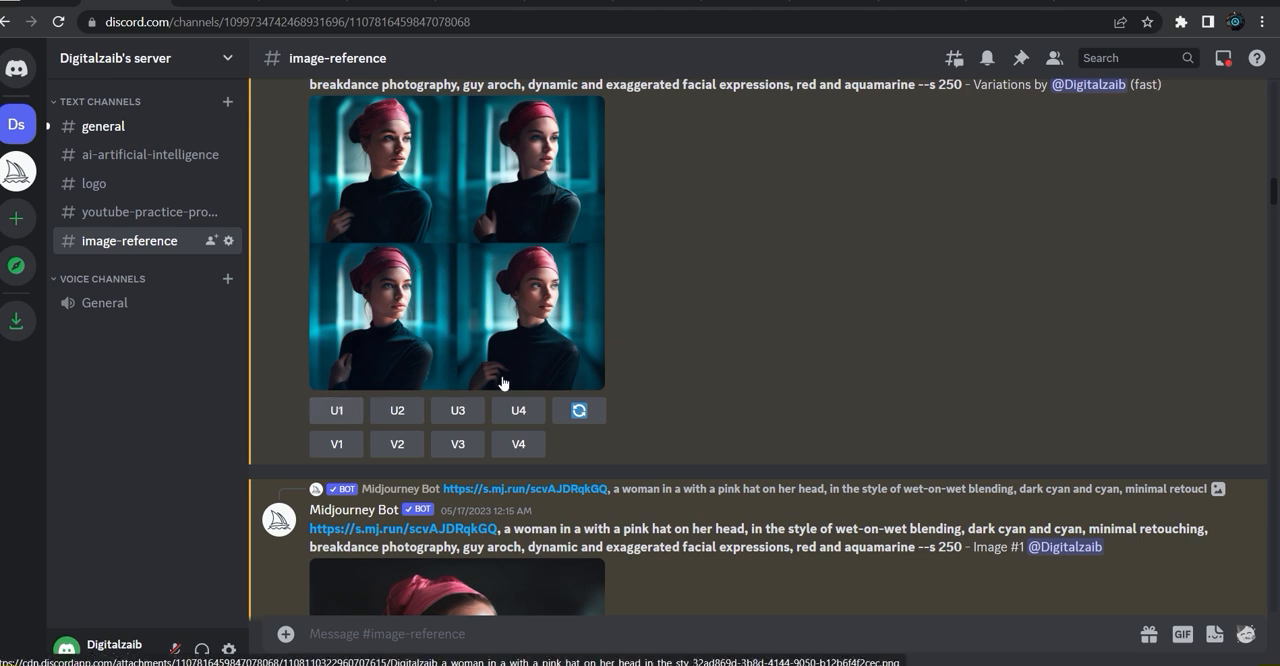
click(336, 410)
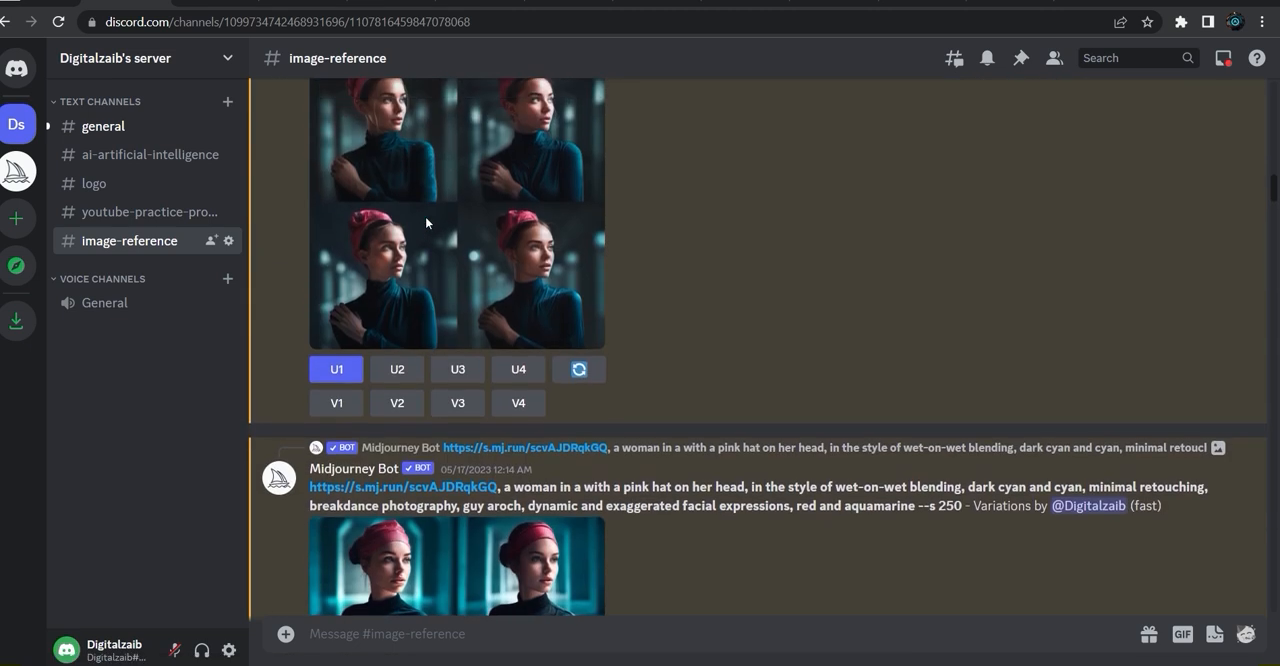
click(456, 216)
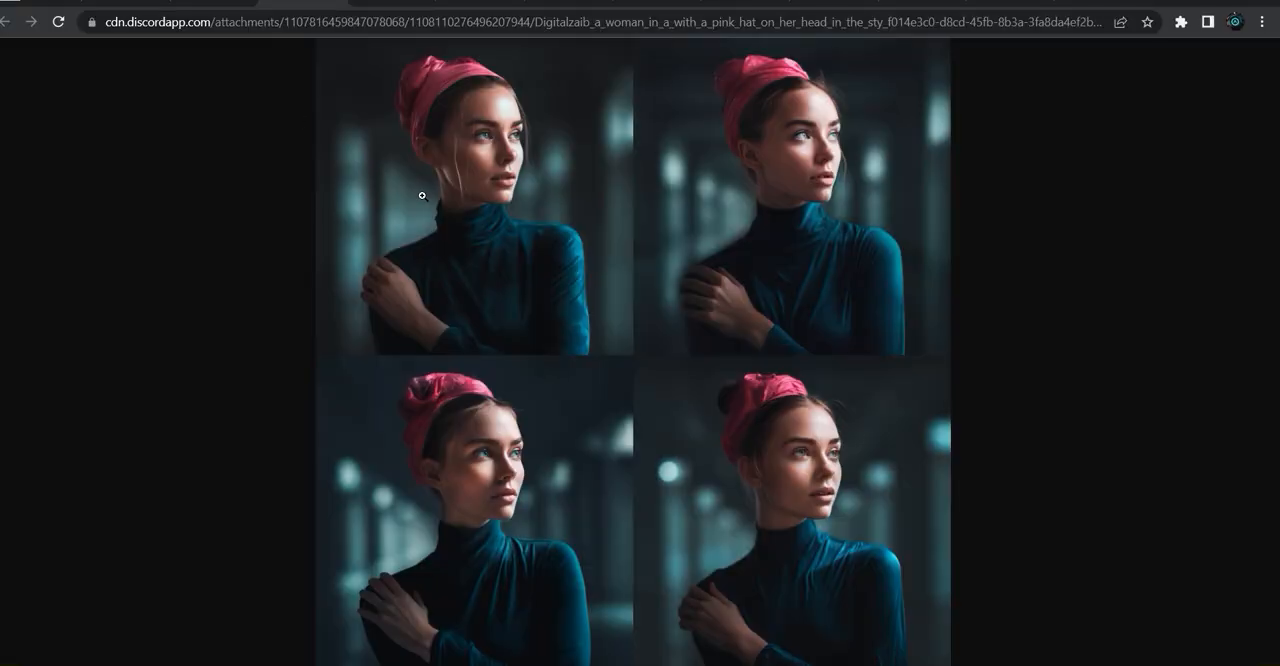
mouse_move(532, 208)
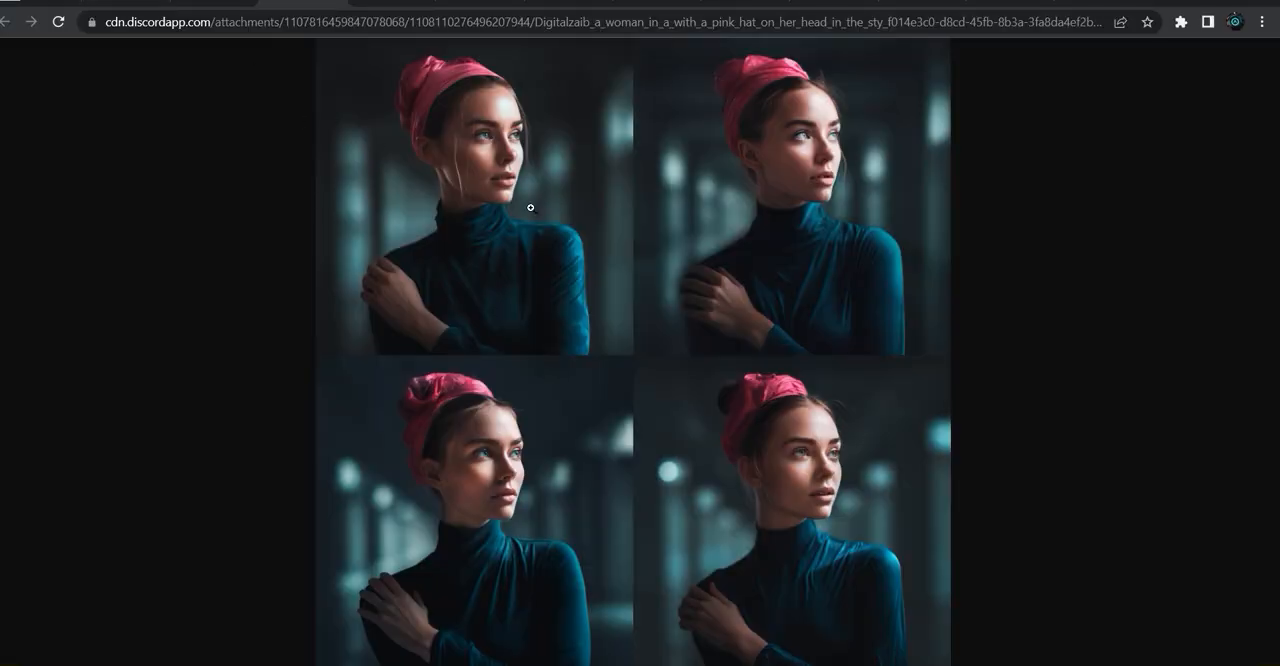
Step: Jump to the Image #1 upscale message and enlarge the upscaled portrait
click(12, 22)
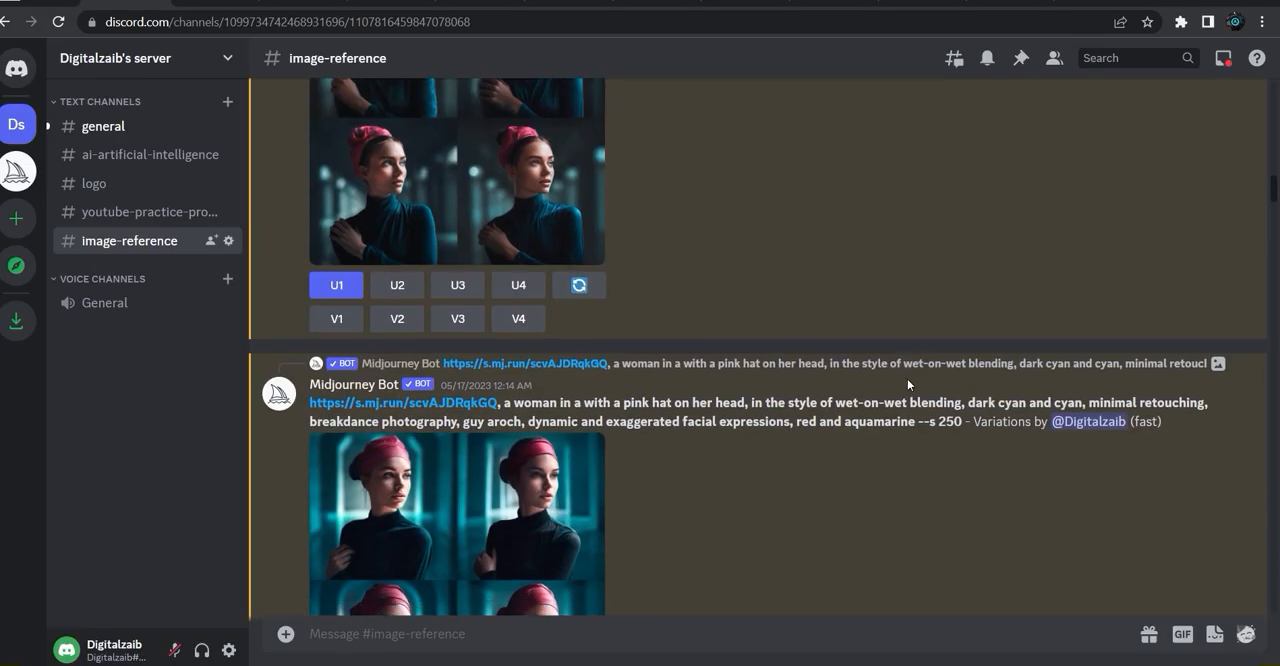
click(336, 284)
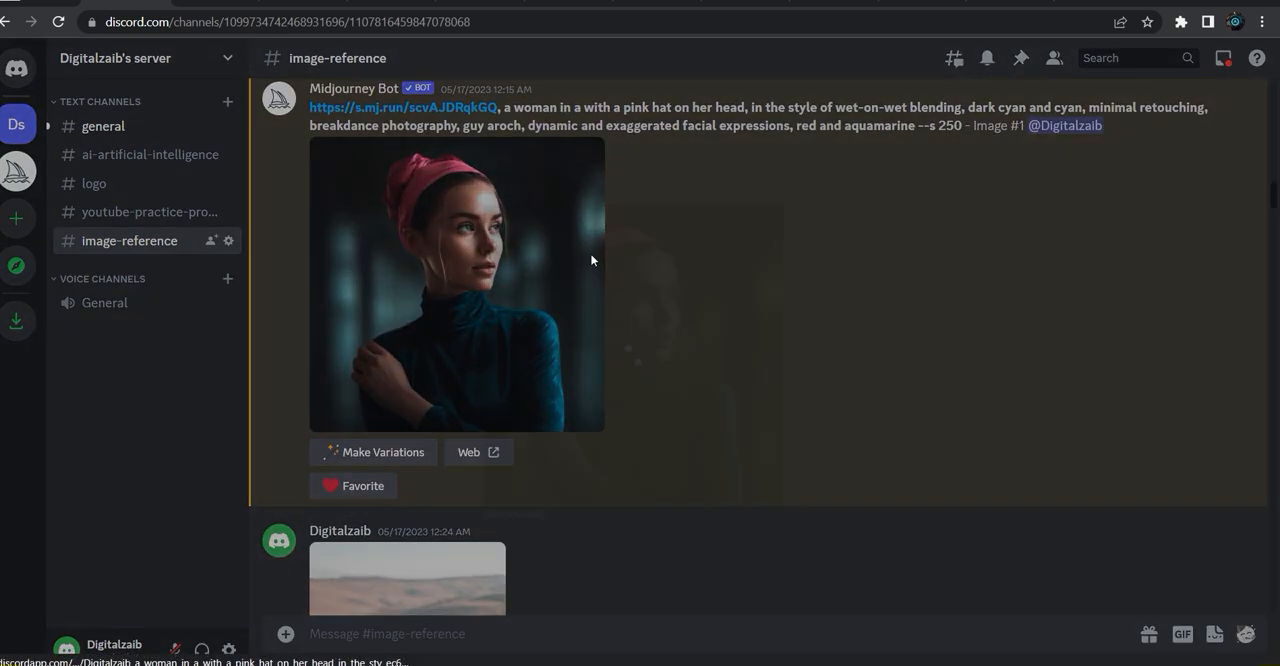
click(456, 284)
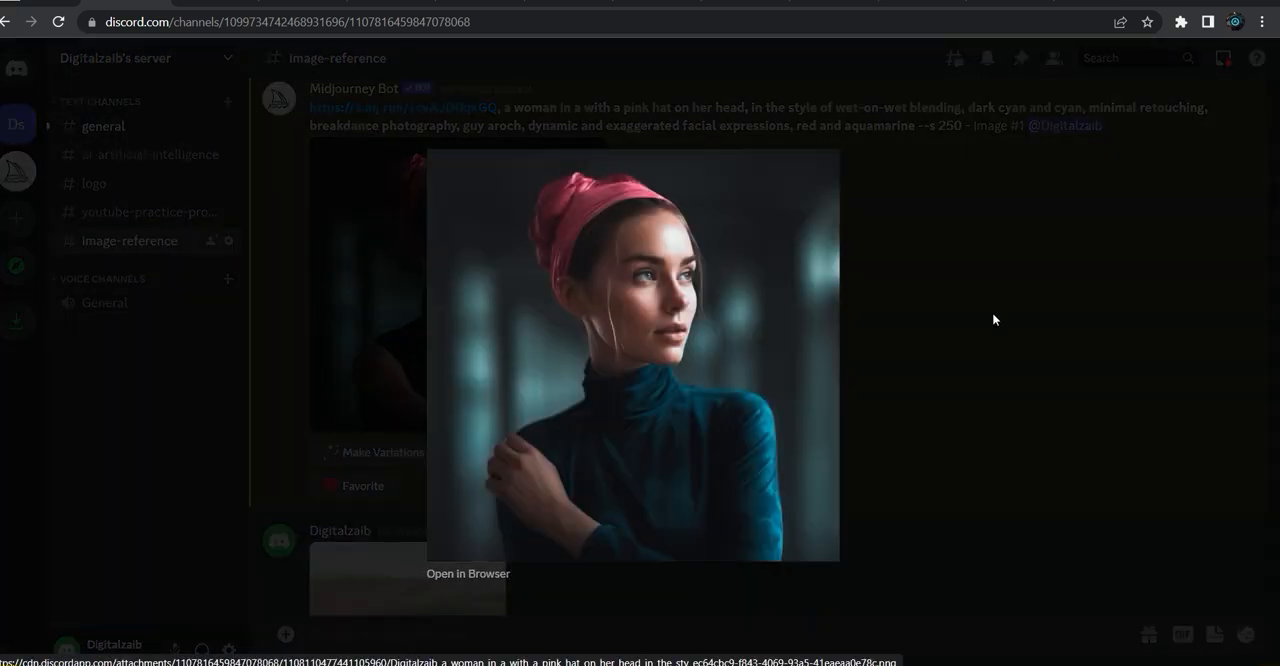